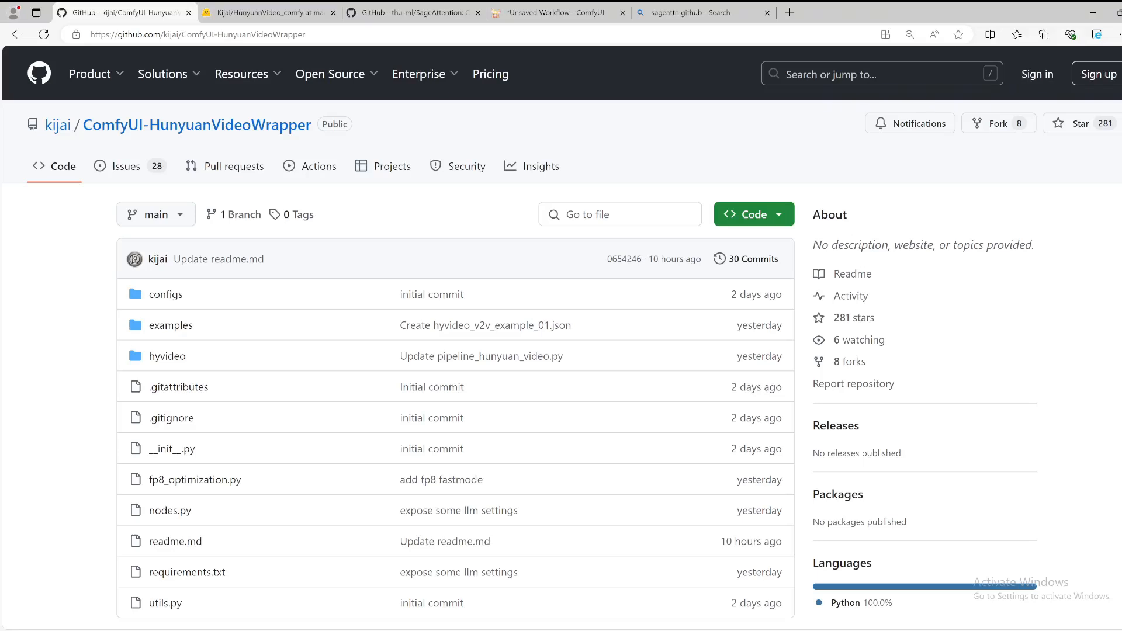
{"action": "mouse_move", "coordinate": [563, 279]}
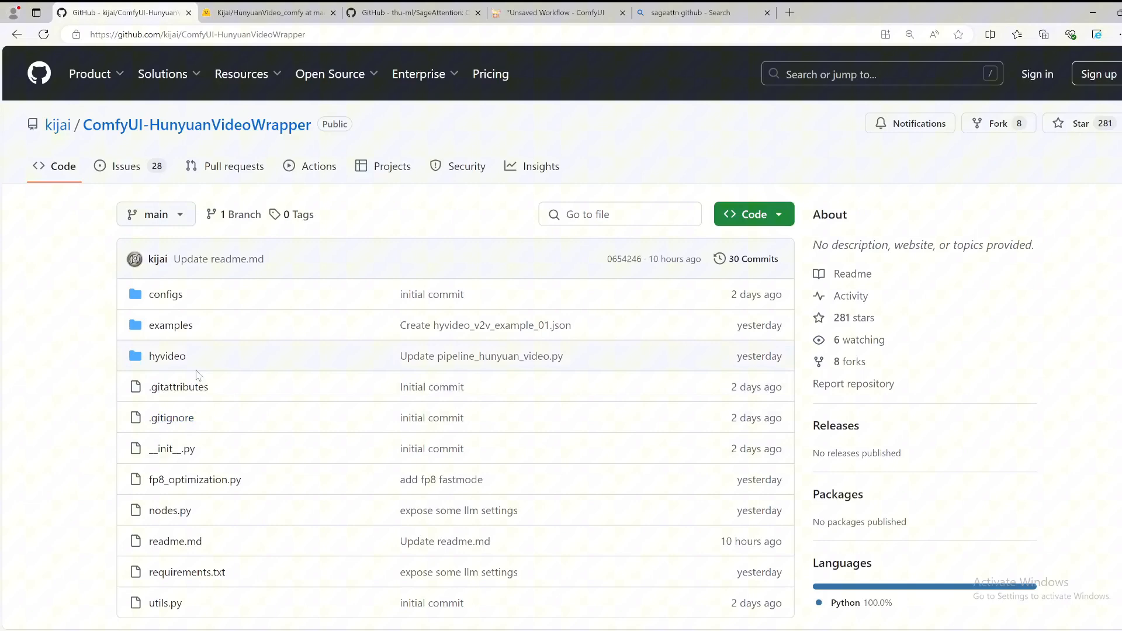
- Copy the ComfyUI-HunyuanVideoWrapper HTTPS clone URL from the green Code dropdown
{"action": "scroll", "scroll_direction": "down", "scroll_amount": 3}
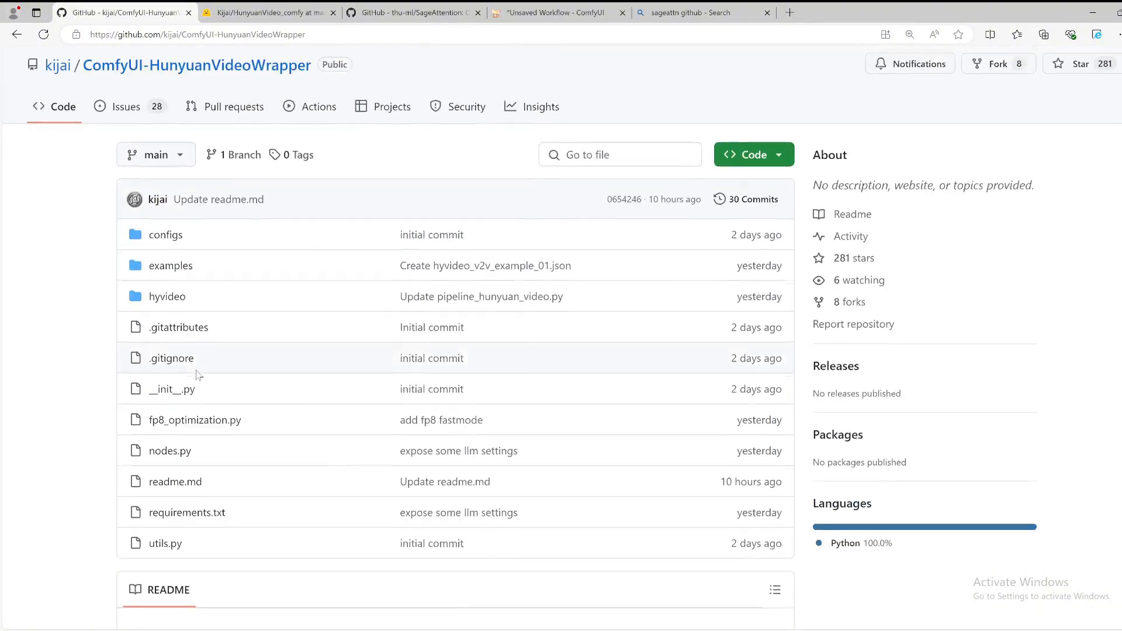
{"action": "scroll", "scroll_direction": "up", "scroll_amount": 3}
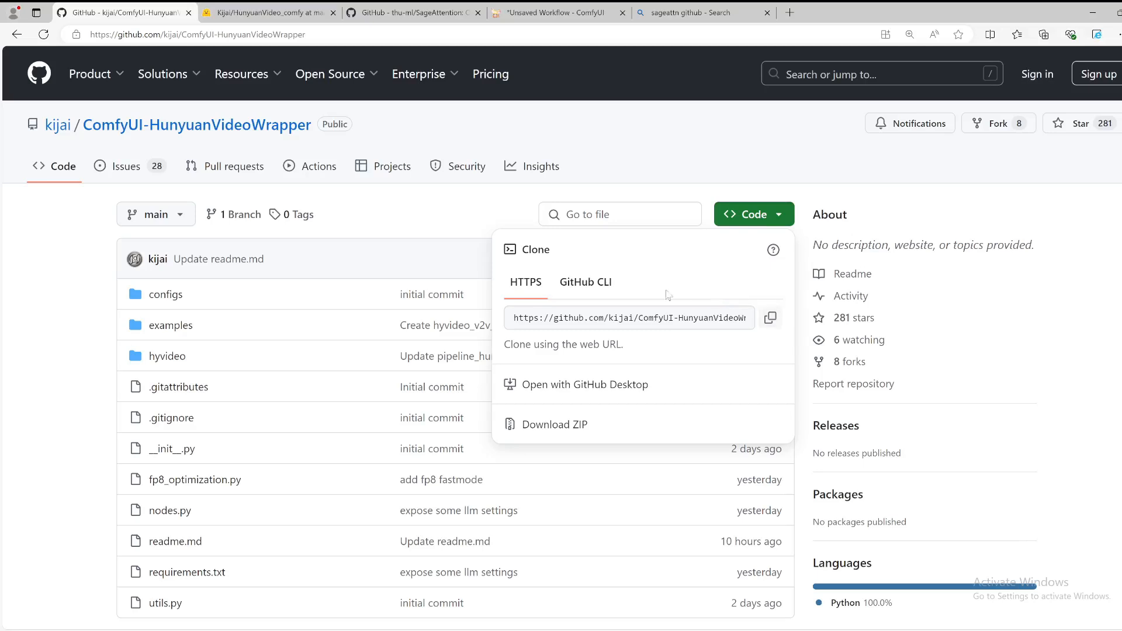
{"action": "left_click", "coordinate": [771, 317]}
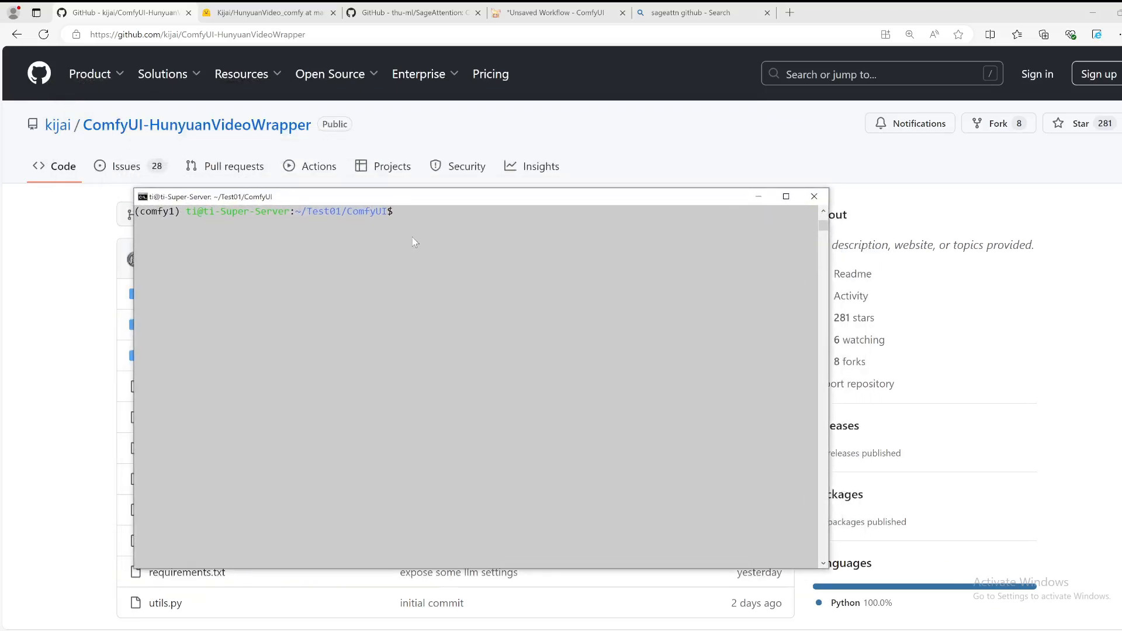
- Clone the wrapper into custom_nodes and run pip install -r requirements.txt inside it
{"action": "type", "text": "cd custom_nodes/"}
{"action": "type", "text": "cd ComfyUI-HunyuanVideoWrapper"}
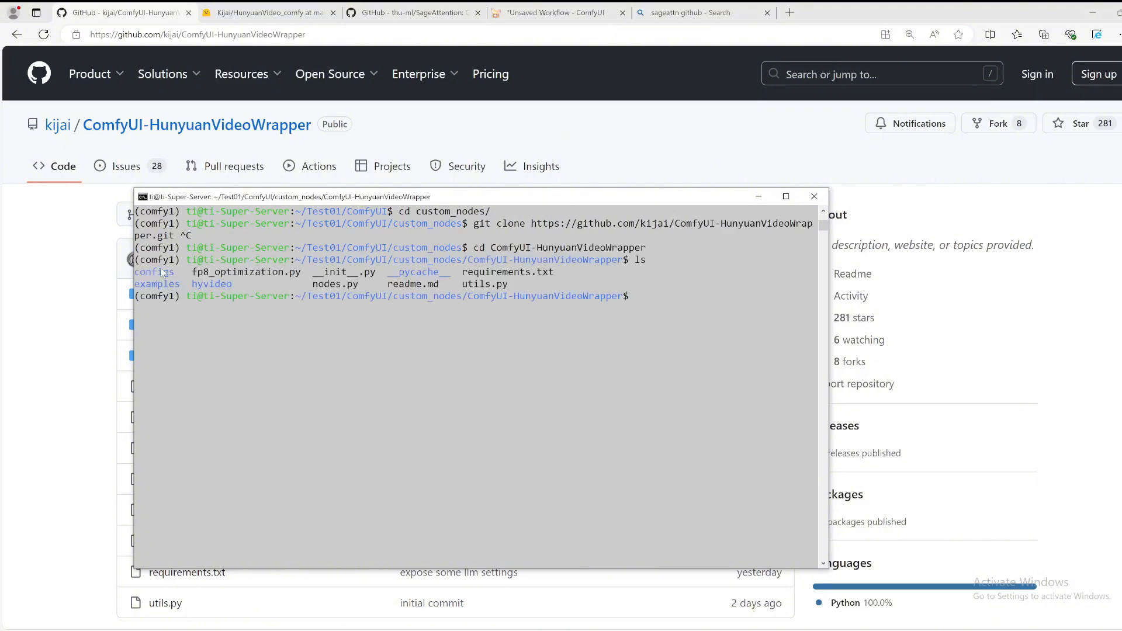
{"action": "double_click", "coordinate": [508, 272]}
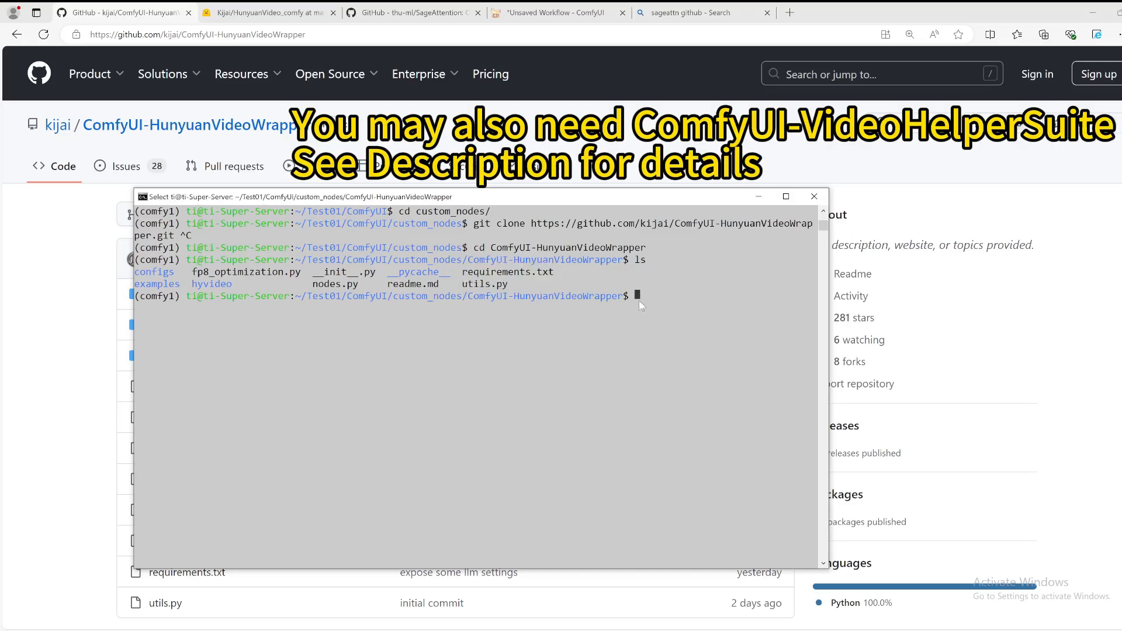
{"action": "type", "text": "pip install -r requirements.txt"}
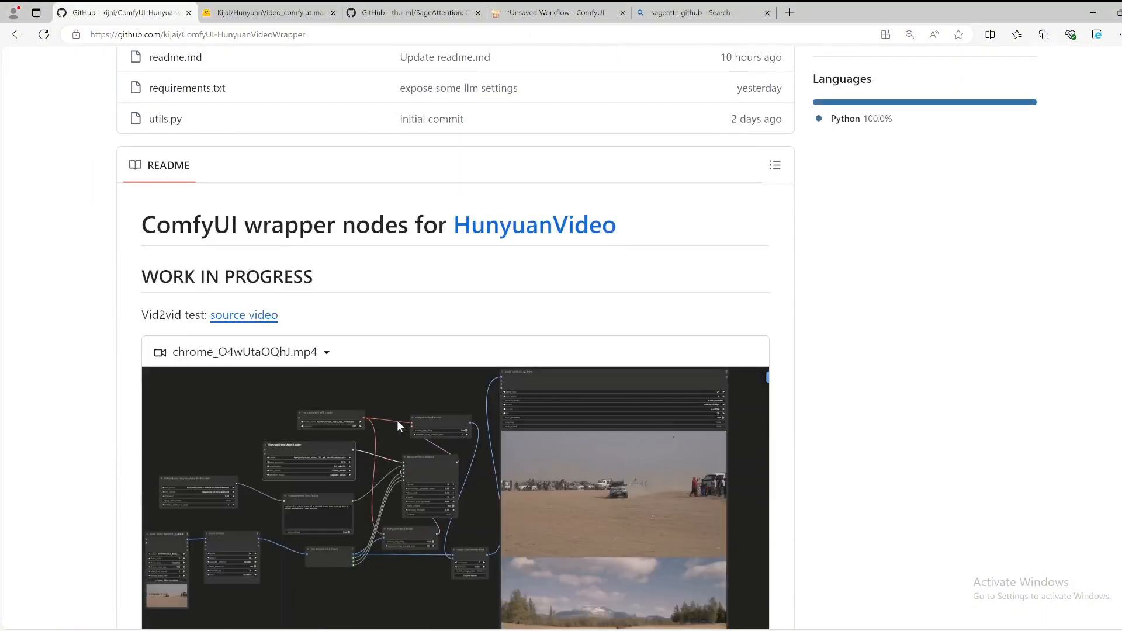
- Copy the sageattention 1.0.6 pip install command from the SageAttention README
{"action": "scroll", "scroll_direction": "down", "scroll_amount": 3}
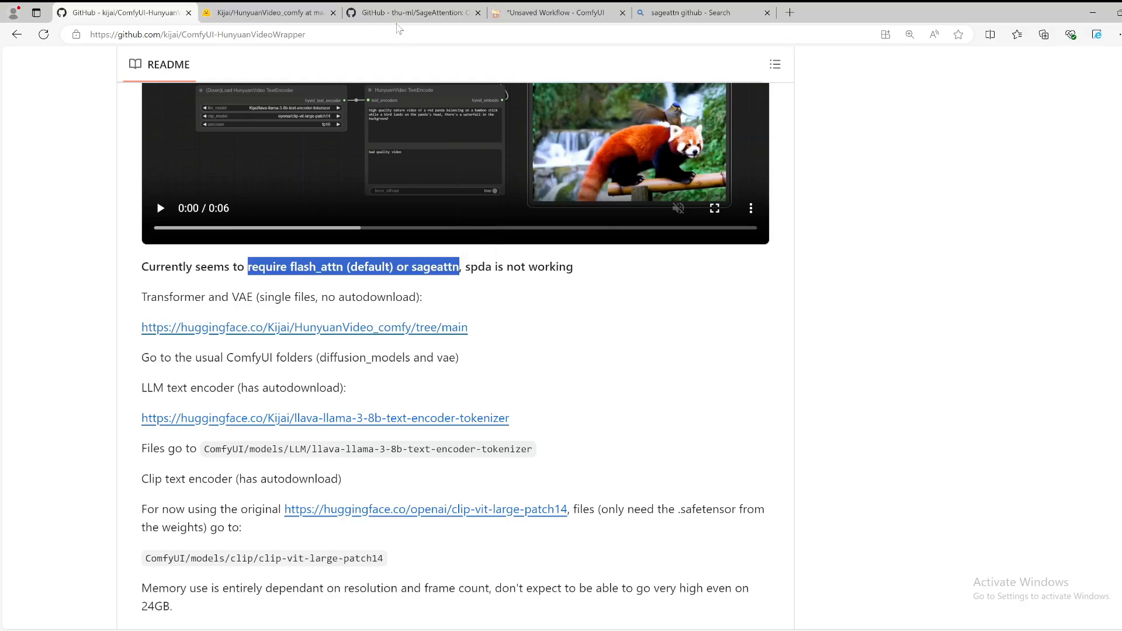
{"action": "left_click", "coordinate": [414, 11]}
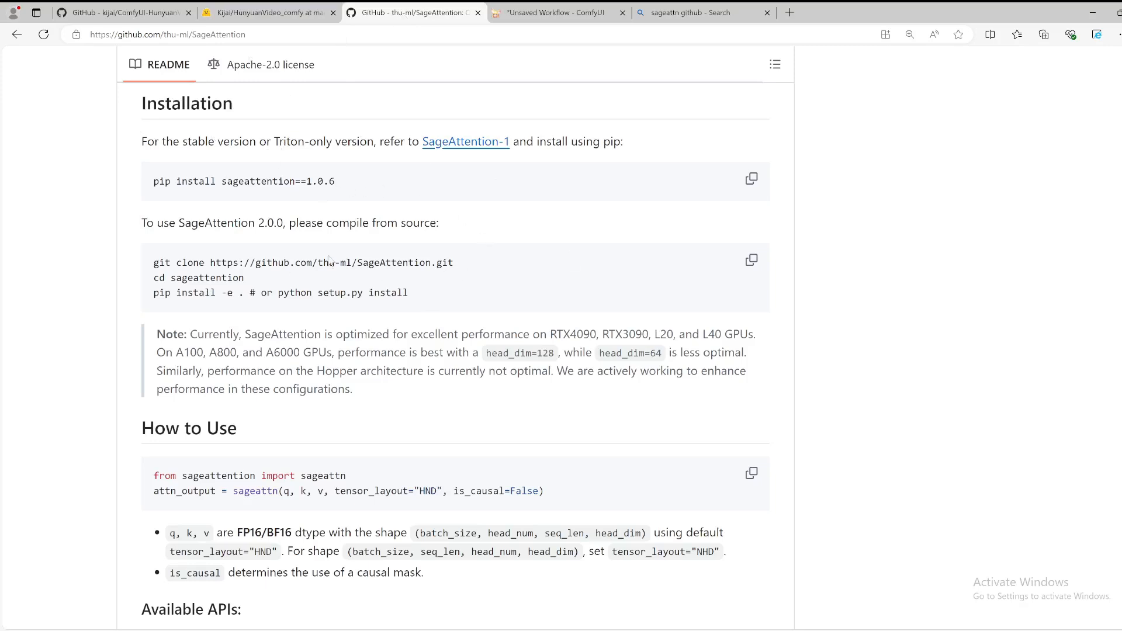
{"action": "mouse_move", "coordinate": [154, 187]}
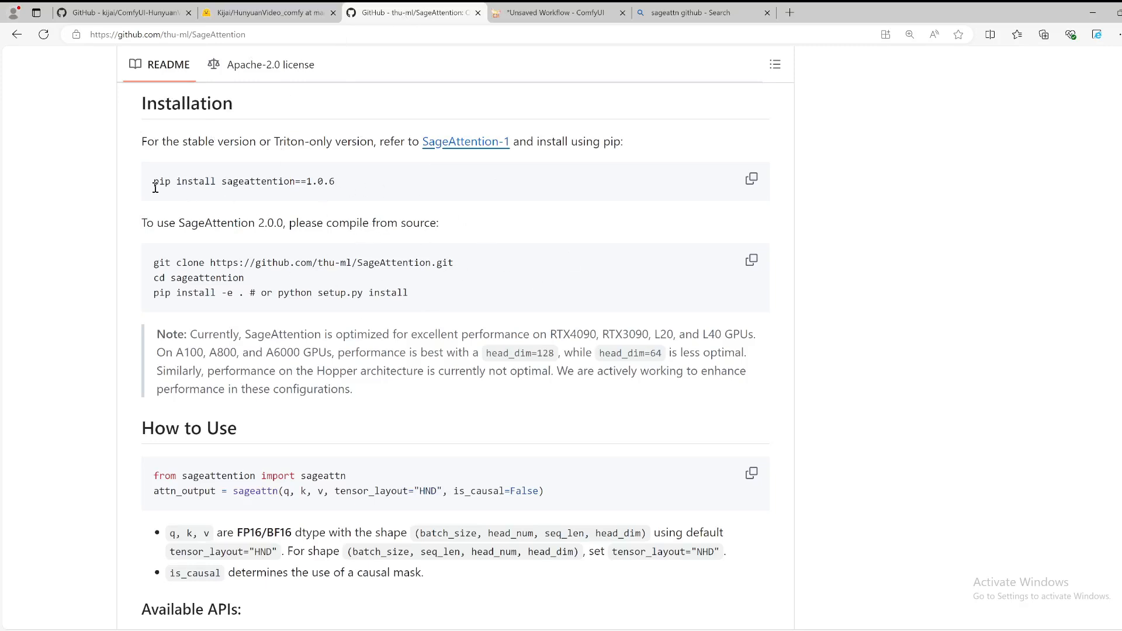
{"action": "triple_click", "coordinate": [243, 181]}
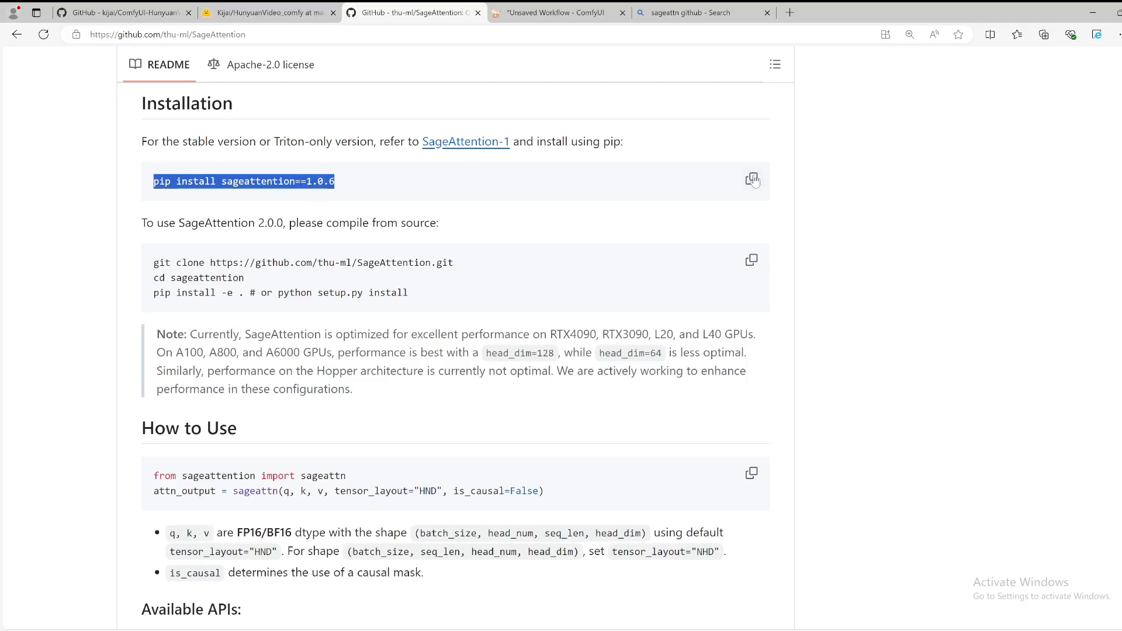
{"action": "left_click", "coordinate": [752, 179]}
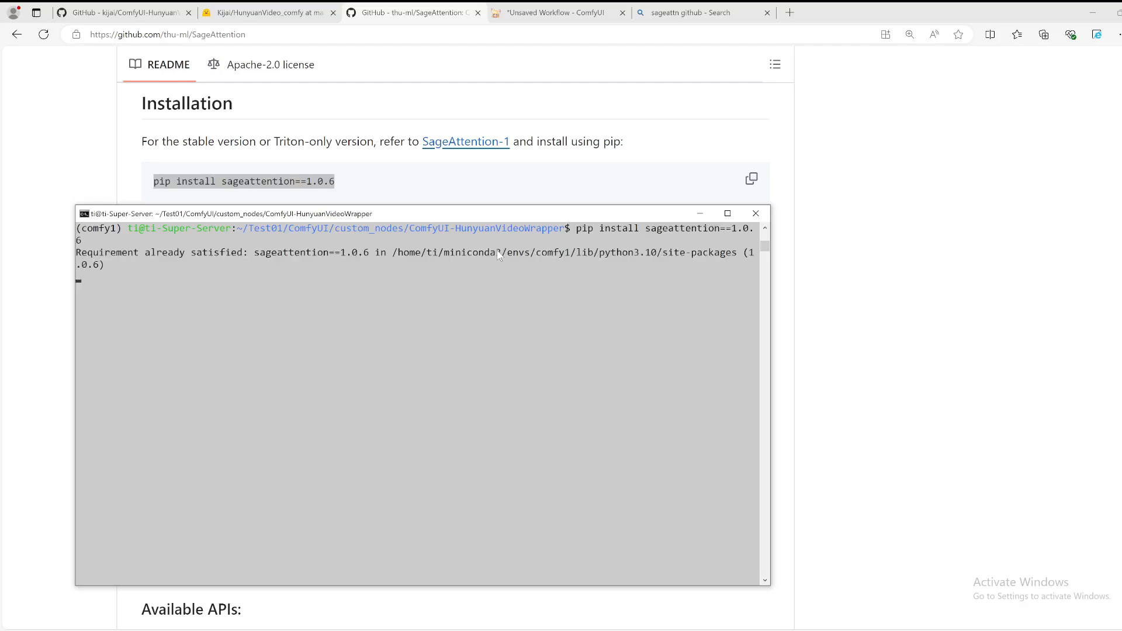
{"action": "left_click", "coordinate": [265, 11]}
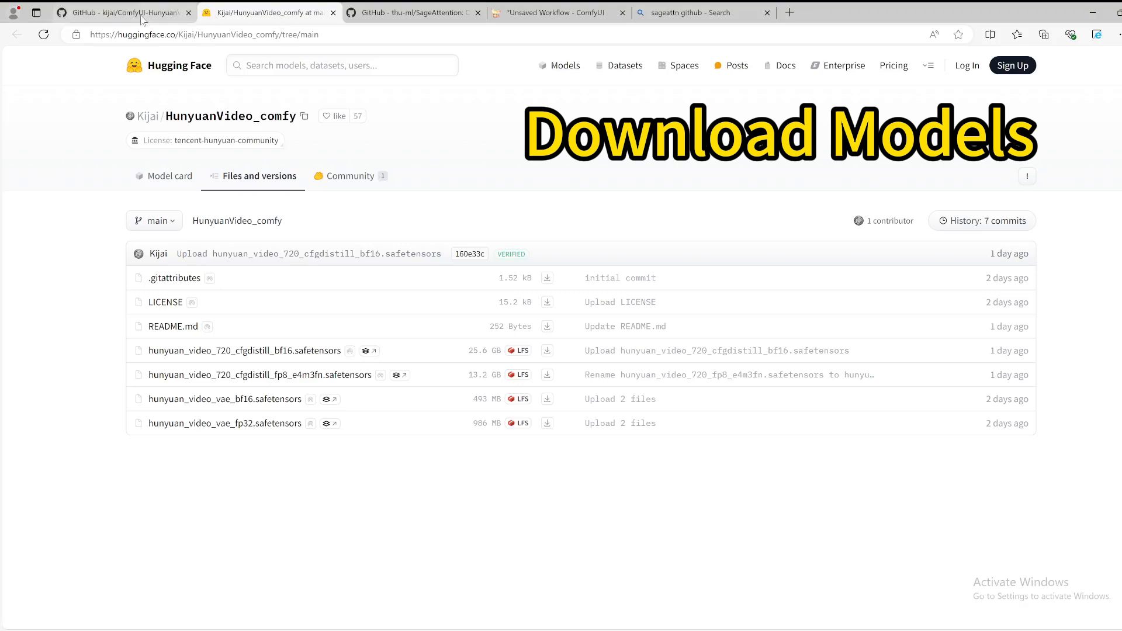
- Check the wrapper README's Transformer/VAE link and return to the HunyuanVideo_comfy files list
{"action": "left_click", "coordinate": [121, 12]}
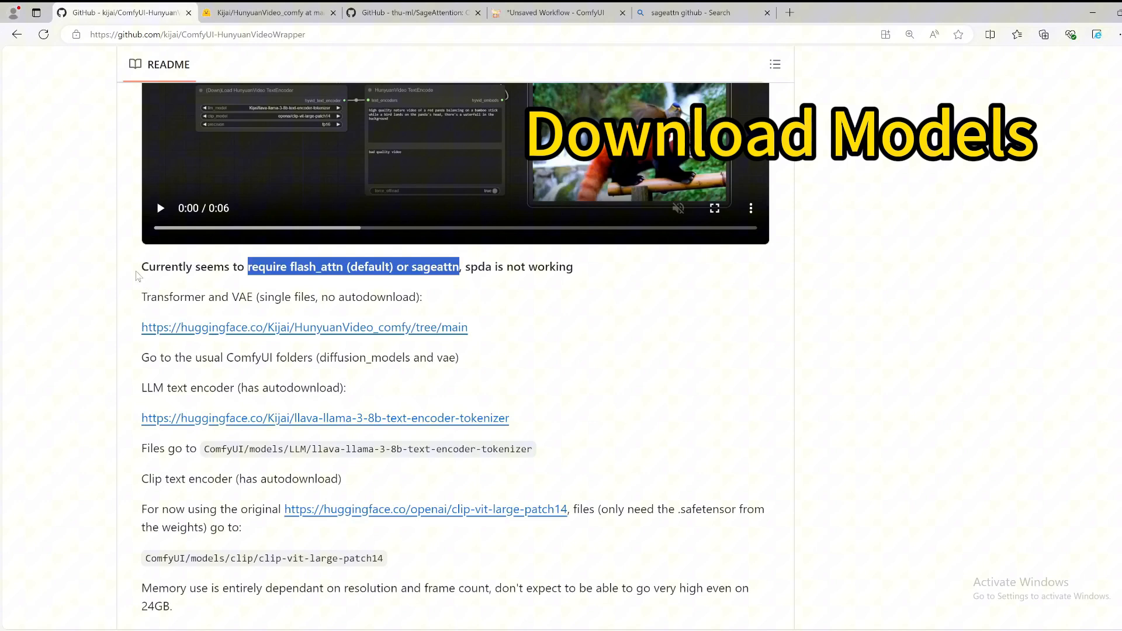
{"action": "mouse_move", "coordinate": [142, 270]}
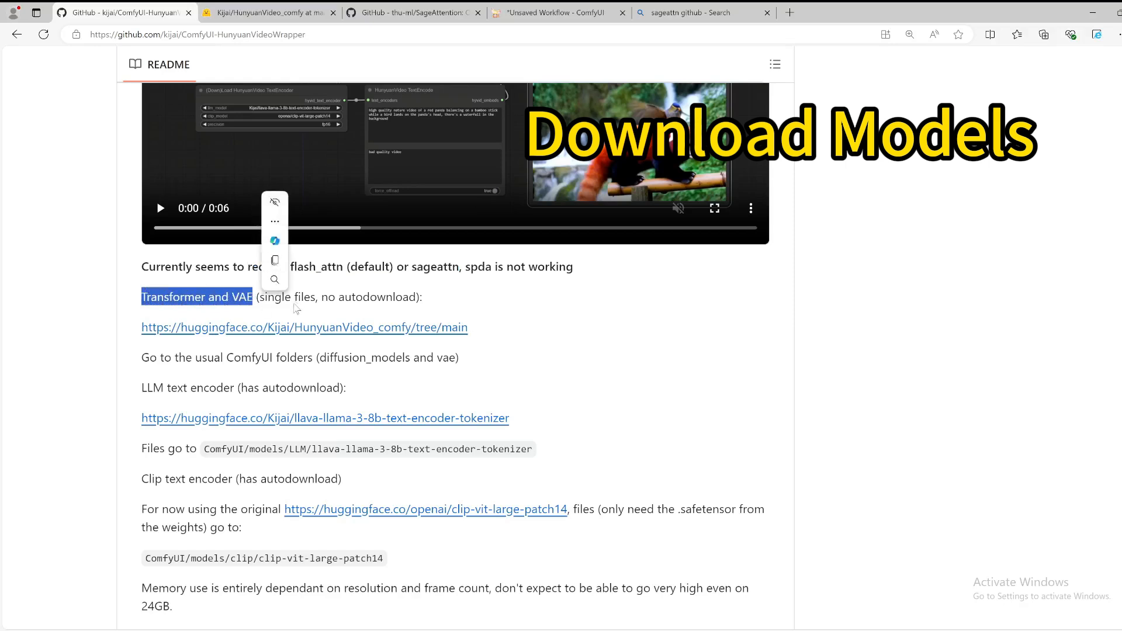
{"action": "left_click", "coordinate": [297, 307]}
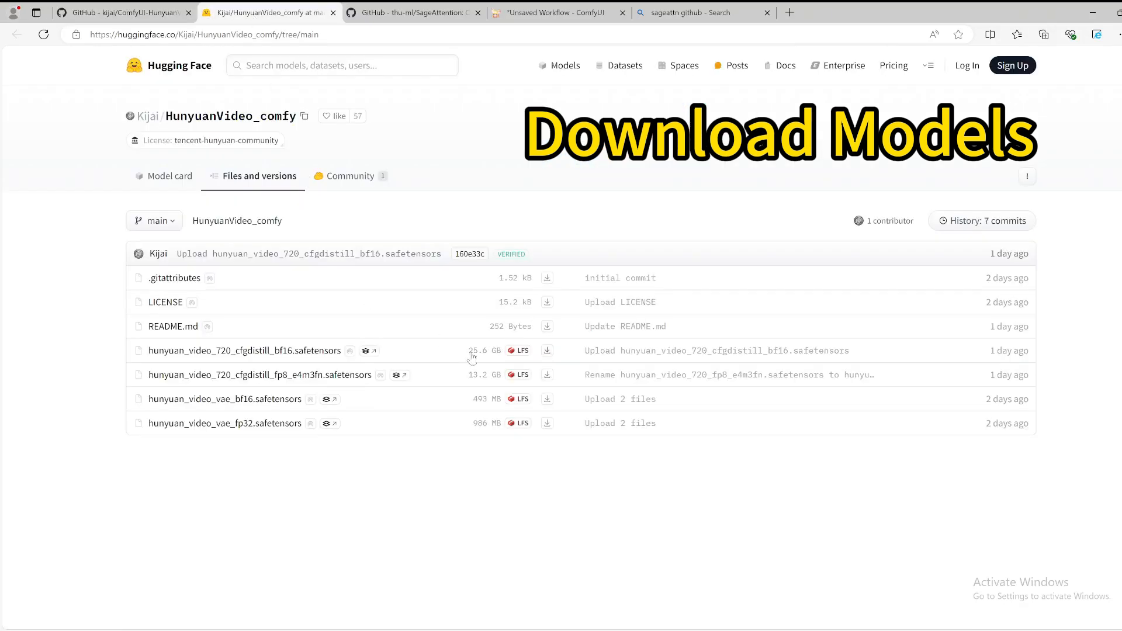
{"action": "mouse_move", "coordinate": [259, 374]}
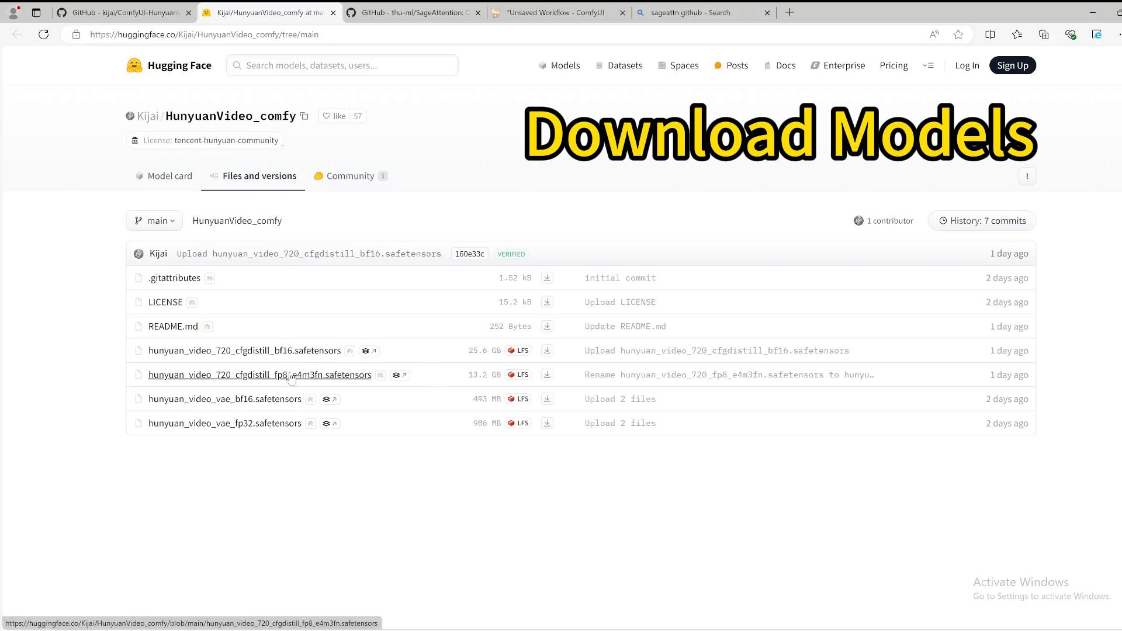
{"action": "mouse_move", "coordinate": [547, 374]}
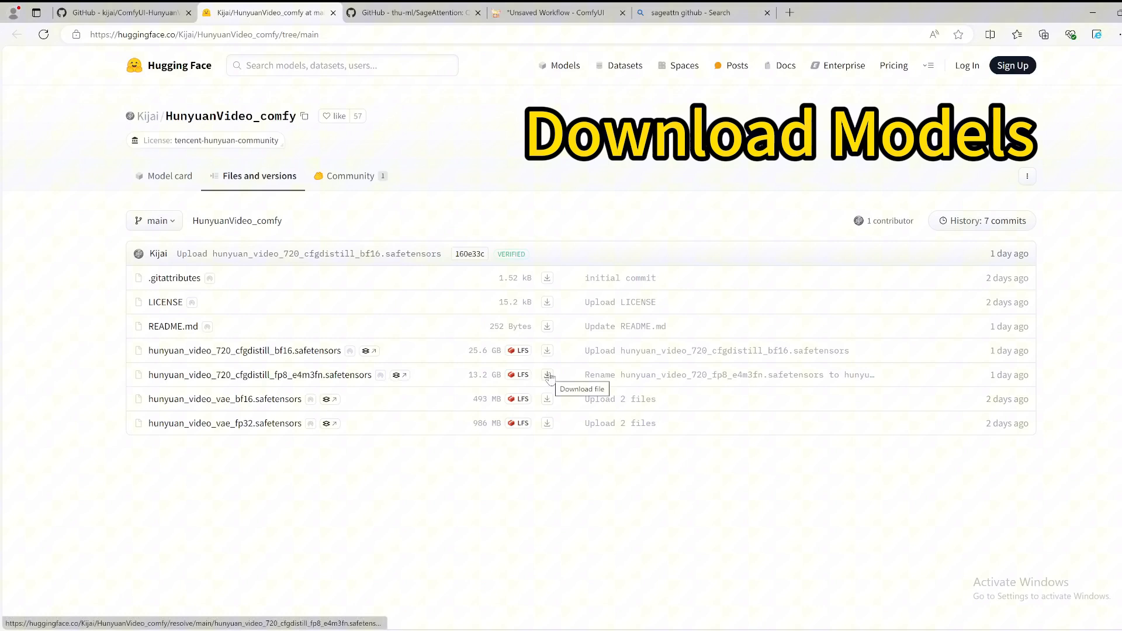
{"action": "mouse_move", "coordinate": [272, 416]}
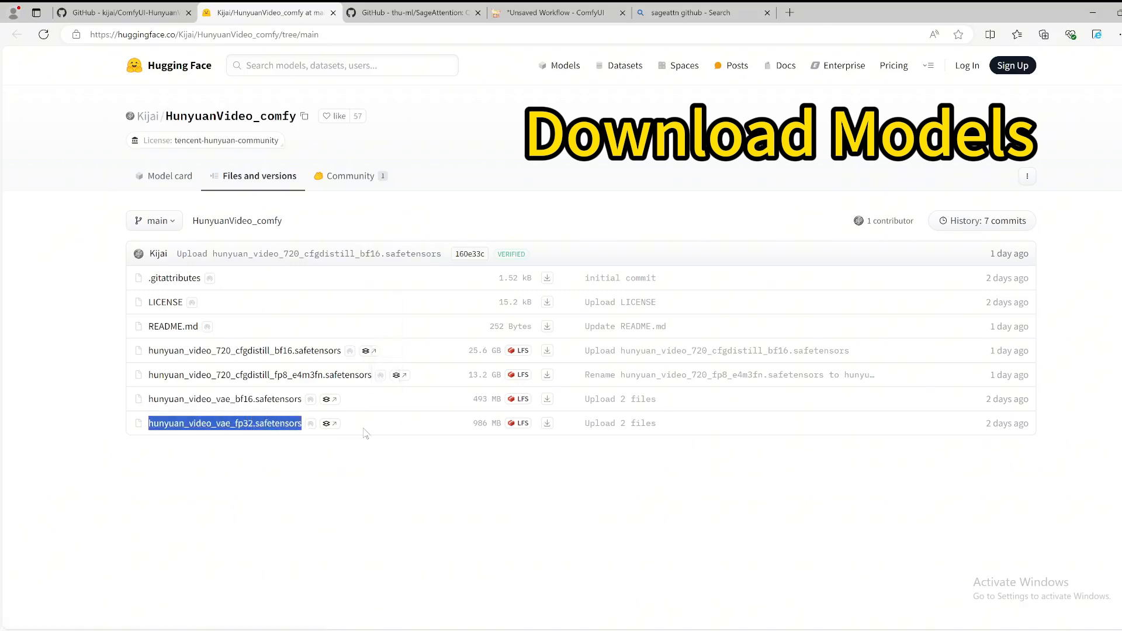
{"action": "mouse_move", "coordinate": [432, 440]}
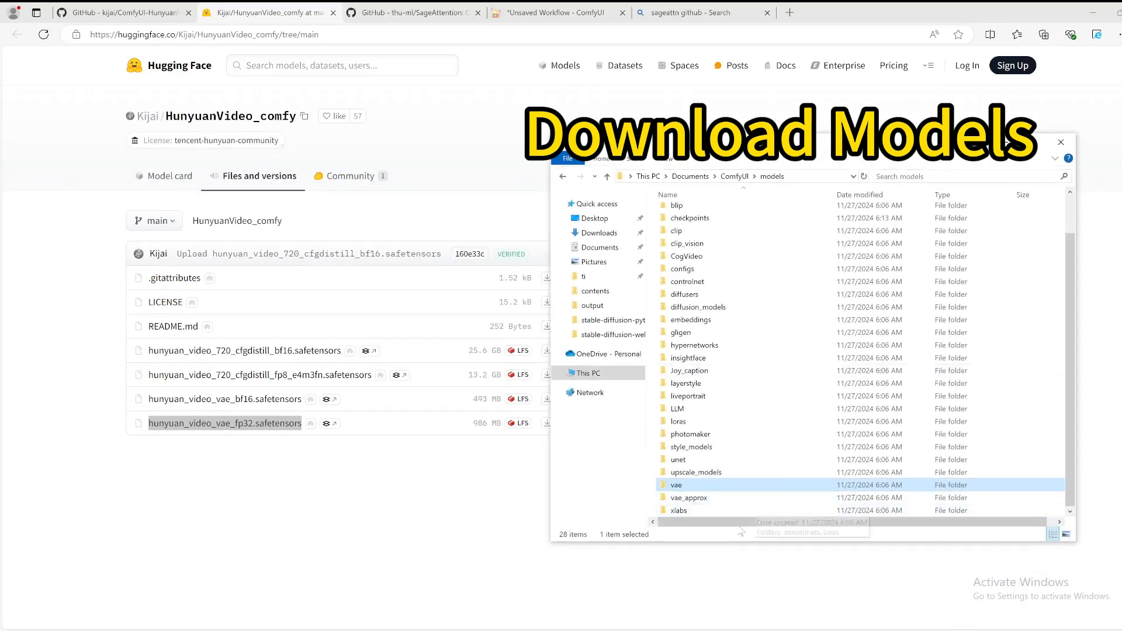
- Review ComfyUI's models folder and return to the HunyuanVideo_comfy files page
{"action": "scroll", "scroll_direction": "up", "scroll_amount": 3}
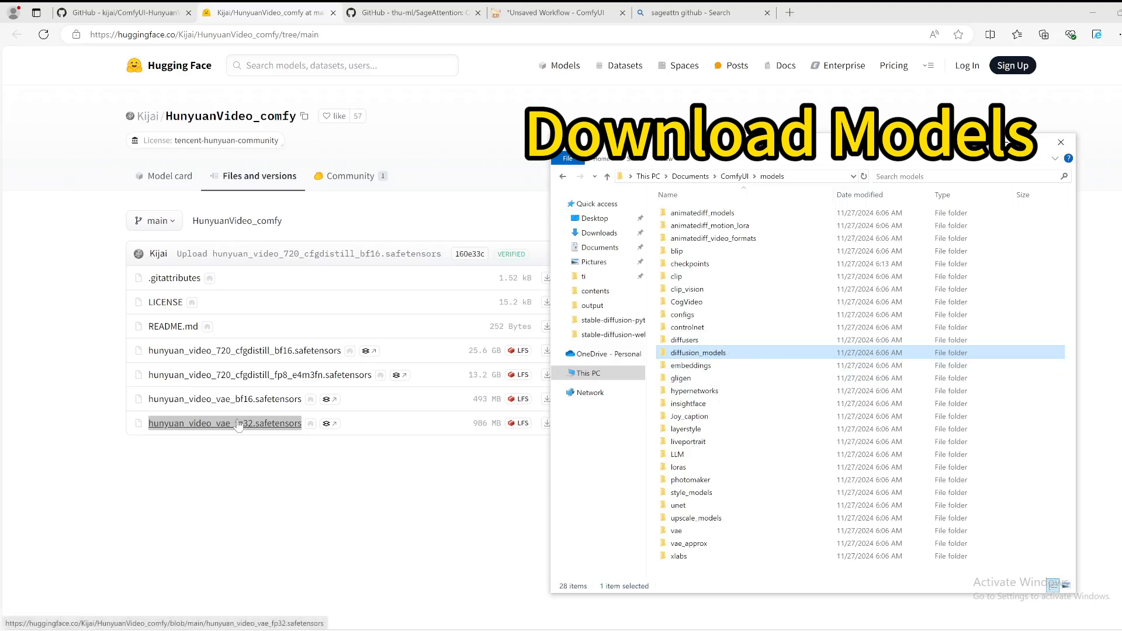
{"action": "mouse_move", "coordinate": [677, 531]}
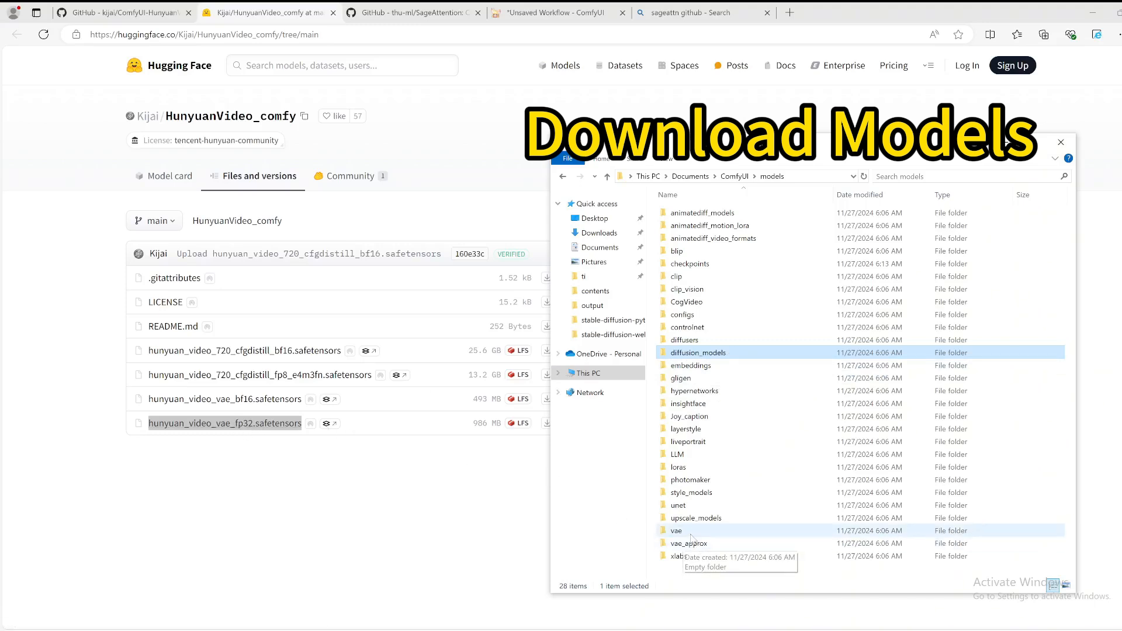
{"action": "left_click", "coordinate": [677, 530]}
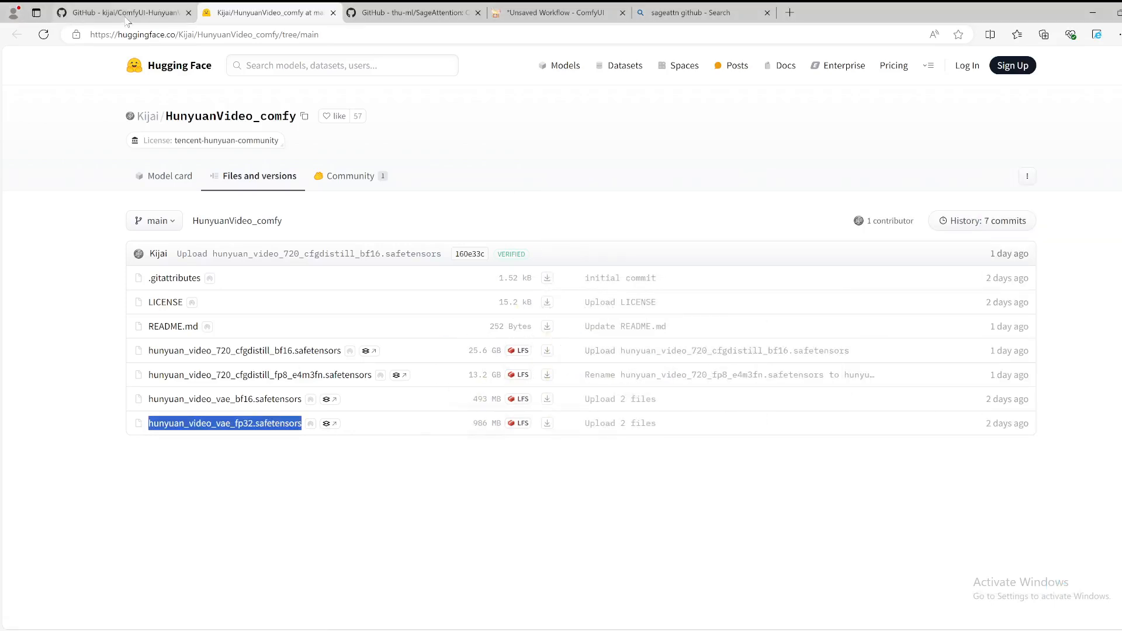
- Download the hyvideo t2v example JSON from the wrapper's examples folder
{"action": "left_click", "coordinate": [122, 12]}
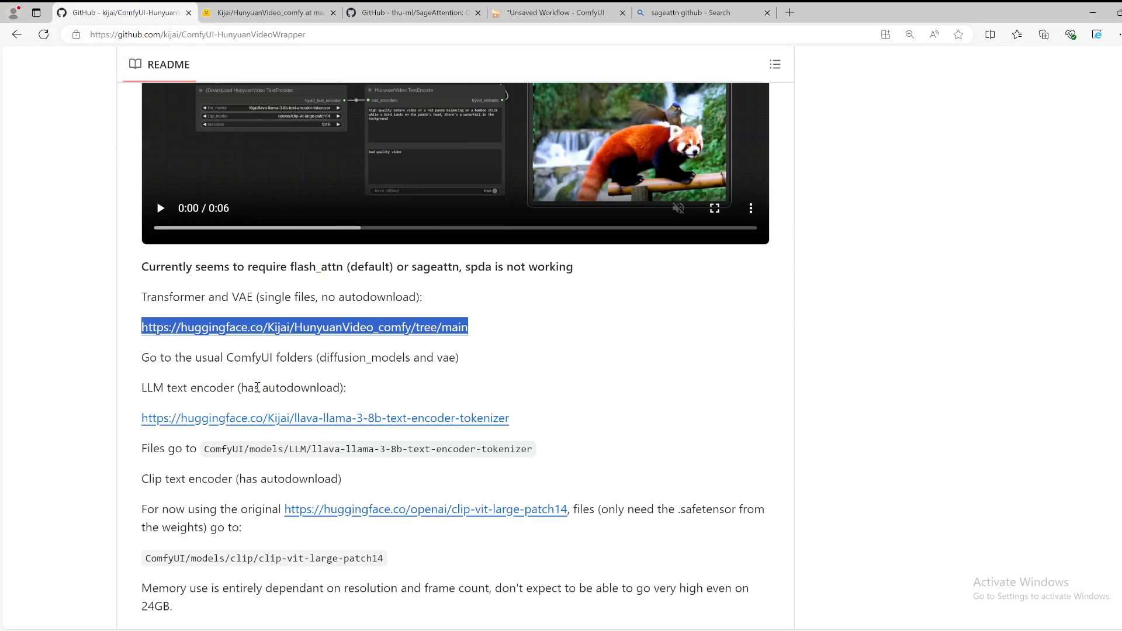
{"action": "scroll", "scroll_direction": "up", "scroll_amount": 3}
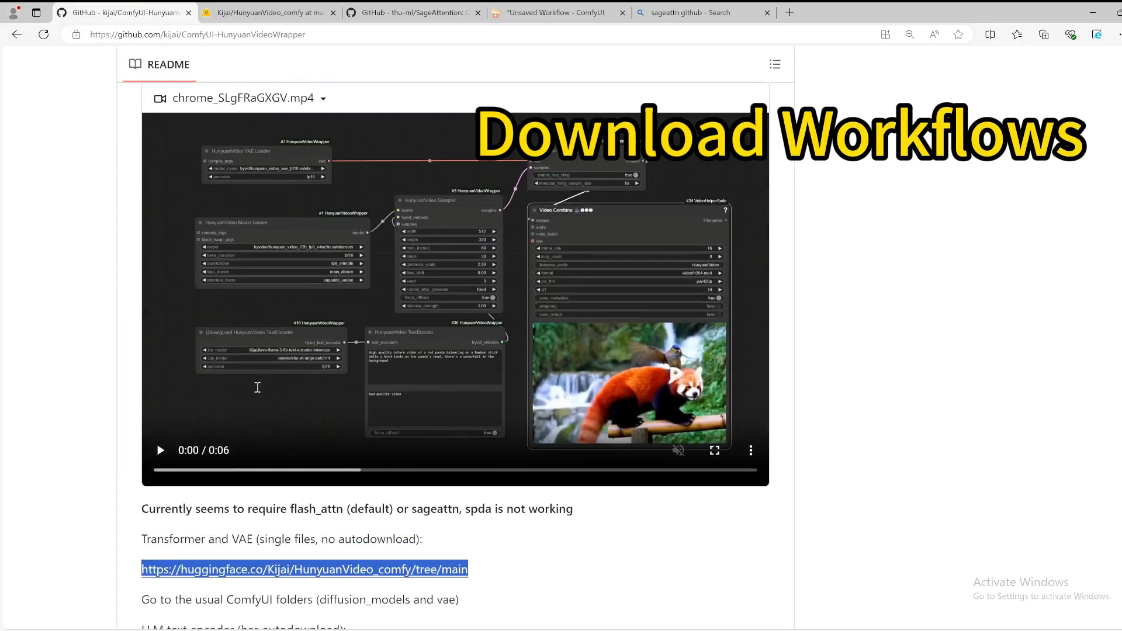
{"action": "scroll", "scroll_direction": "up", "scroll_amount": 3}
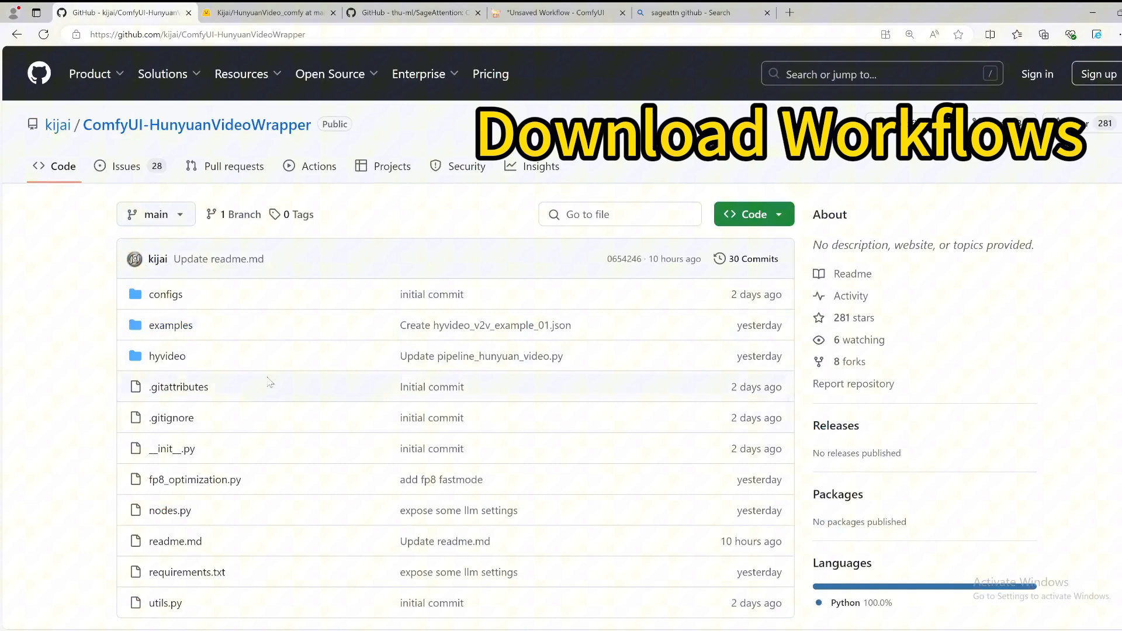
{"action": "mouse_move", "coordinate": [171, 325]}
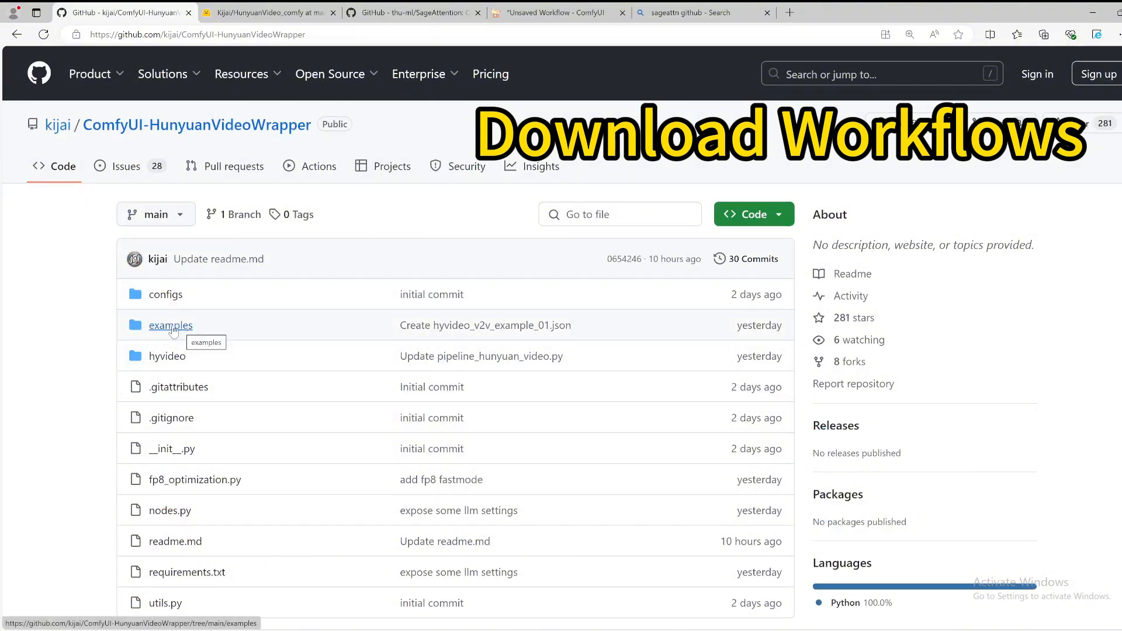
{"action": "left_click", "coordinate": [170, 325]}
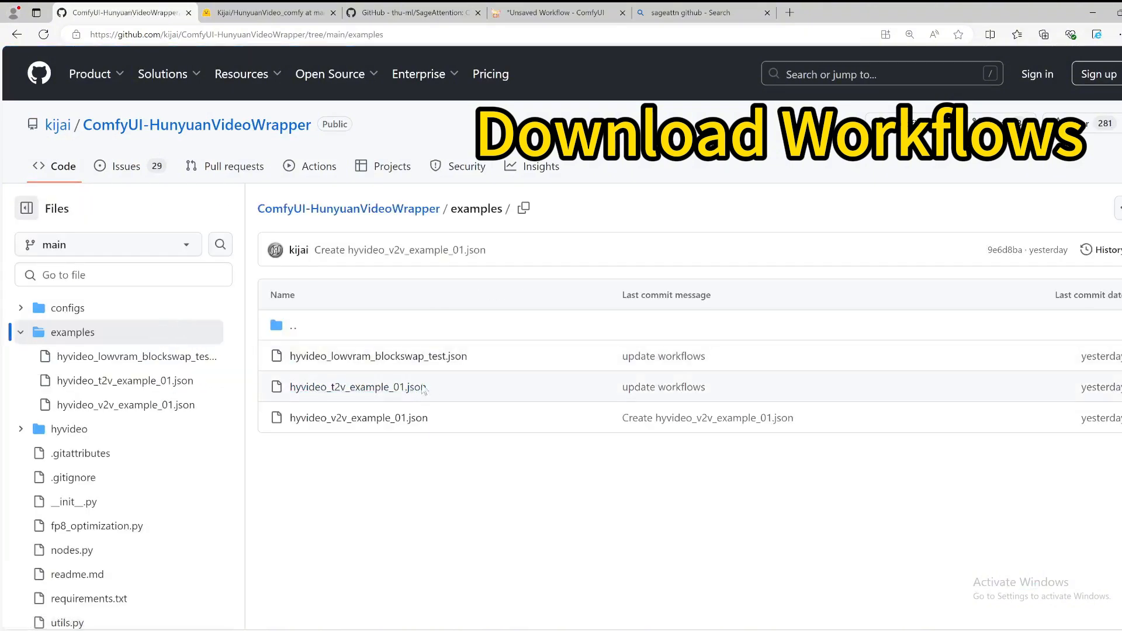
{"action": "mouse_move", "coordinate": [358, 386]}
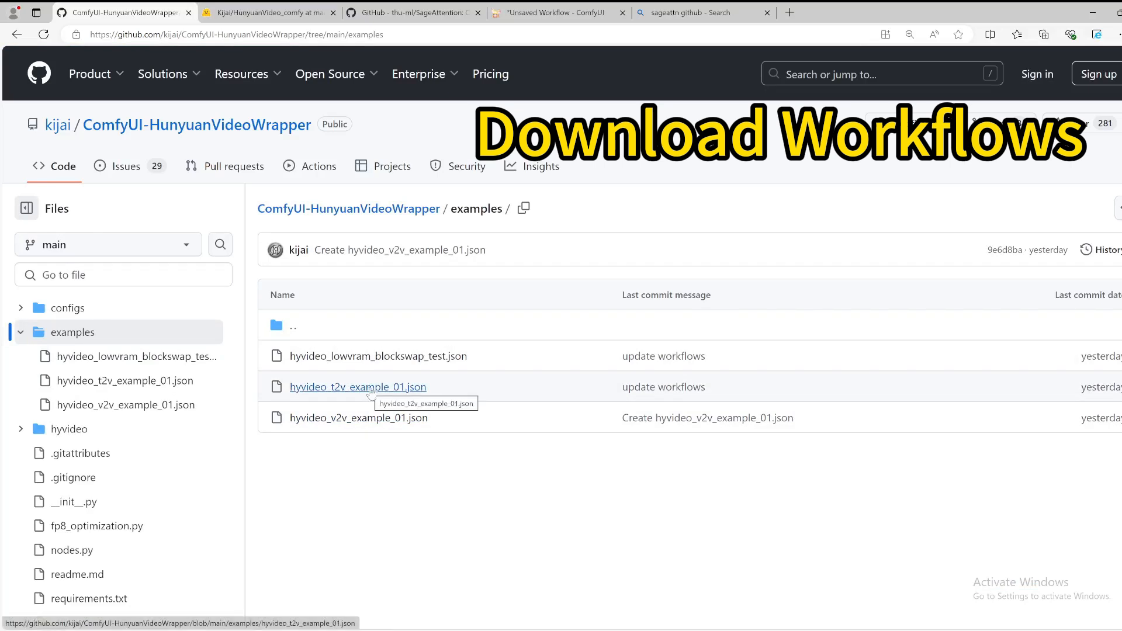
{"action": "left_click", "coordinate": [357, 387]}
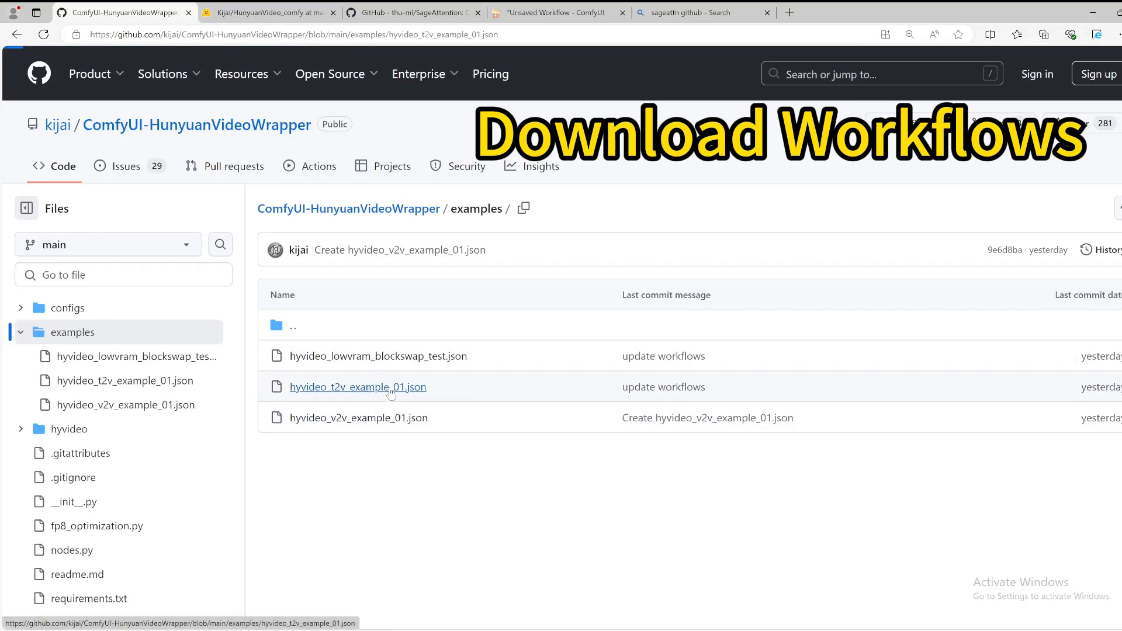
{"action": "left_click", "coordinate": [357, 387]}
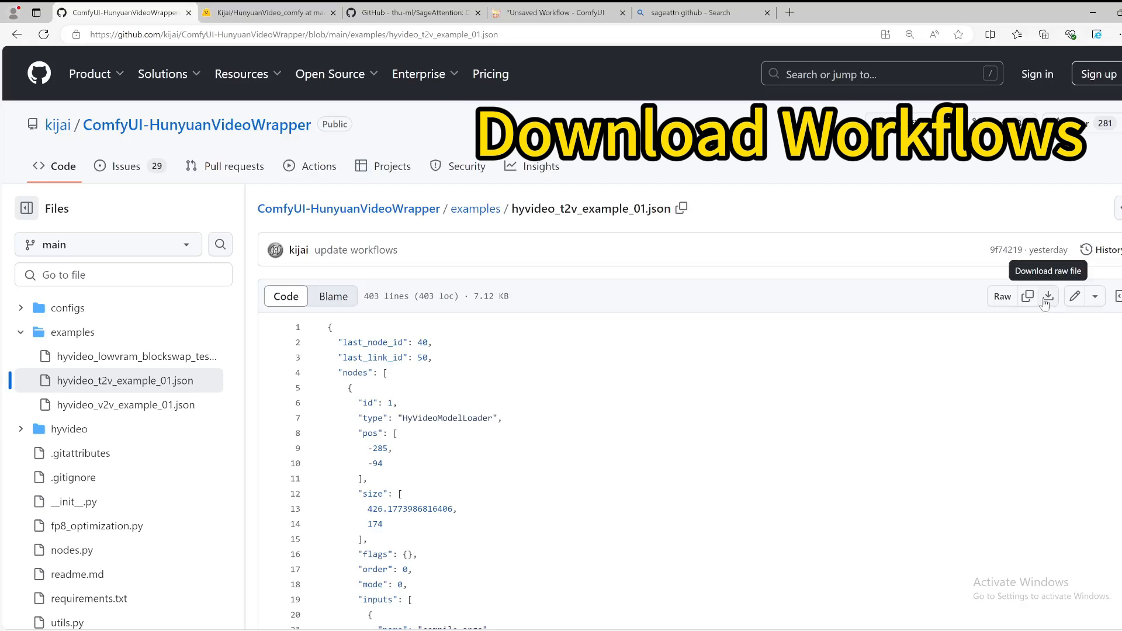
{"action": "left_click", "coordinate": [1045, 296]}
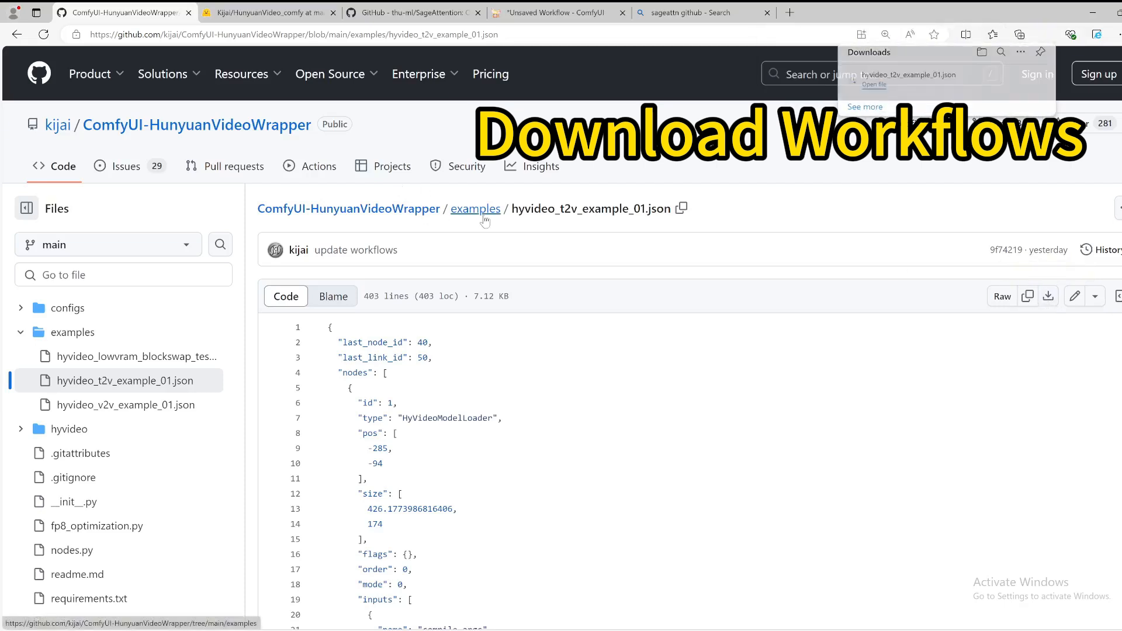
- Download the hyvideo v2v example JSON and return to the repository's main page
{"action": "left_click", "coordinate": [475, 208]}
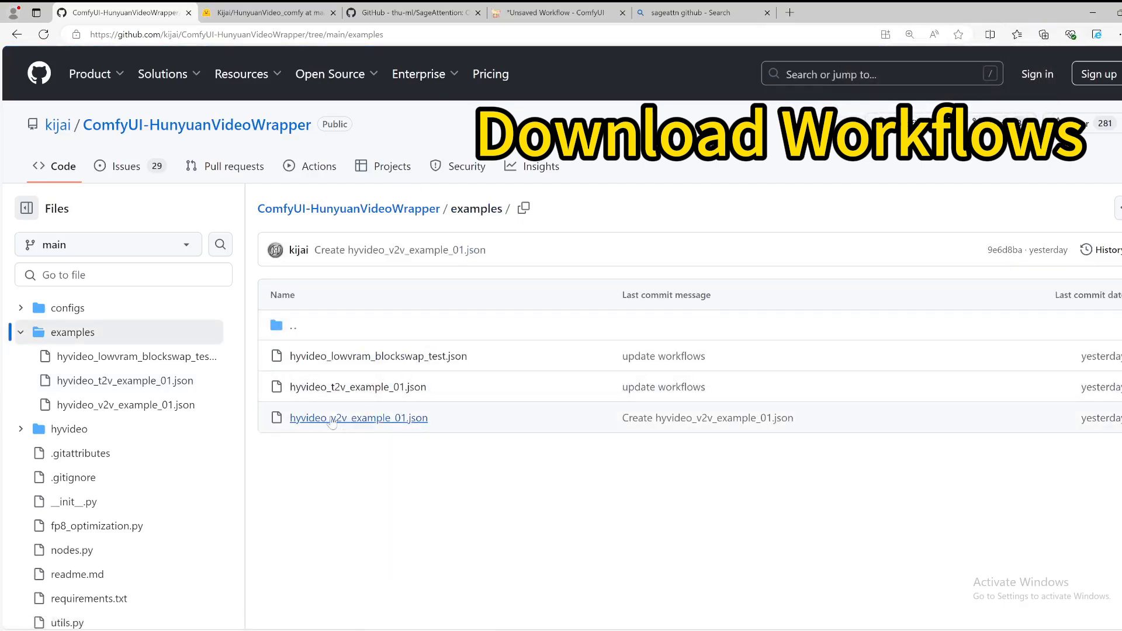
{"action": "left_click", "coordinate": [359, 418]}
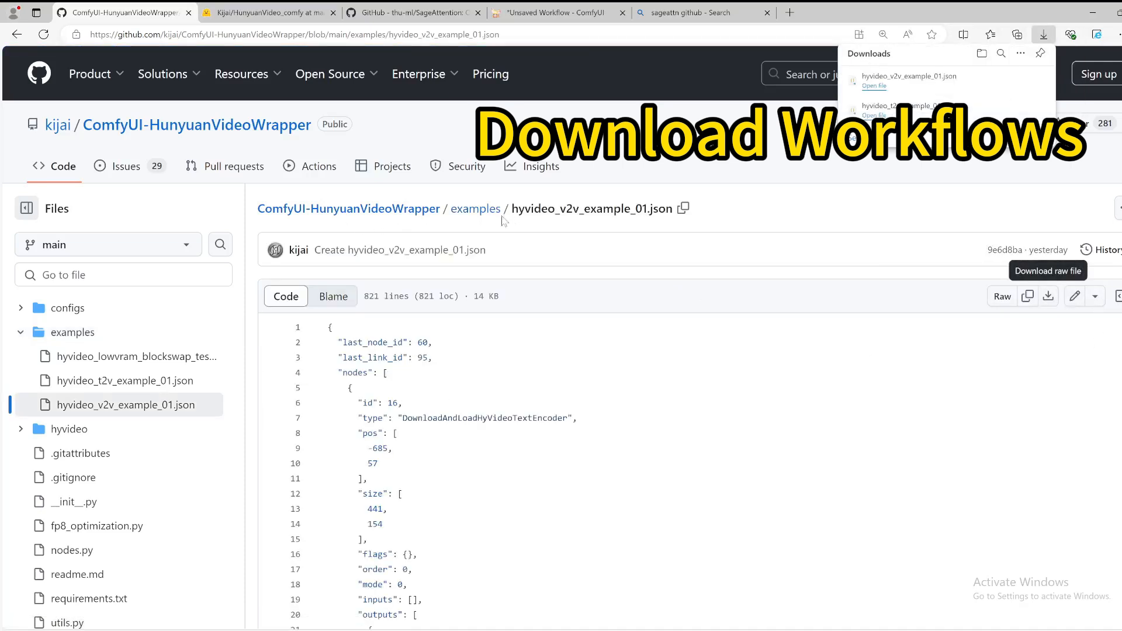
{"action": "left_click", "coordinate": [475, 208]}
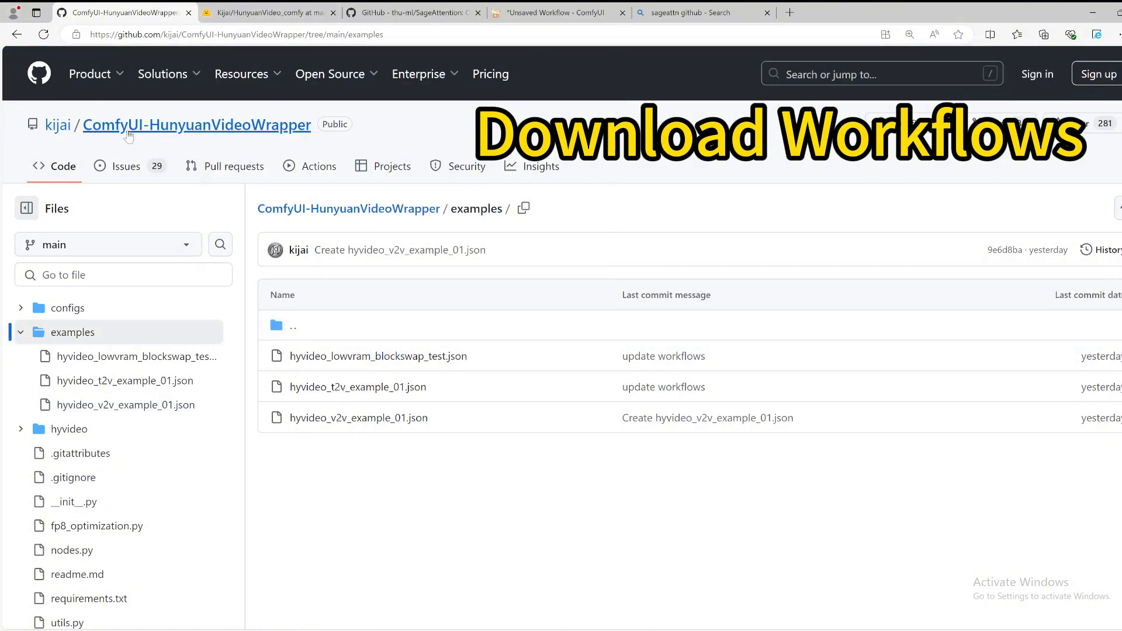
{"action": "left_click", "coordinate": [197, 125]}
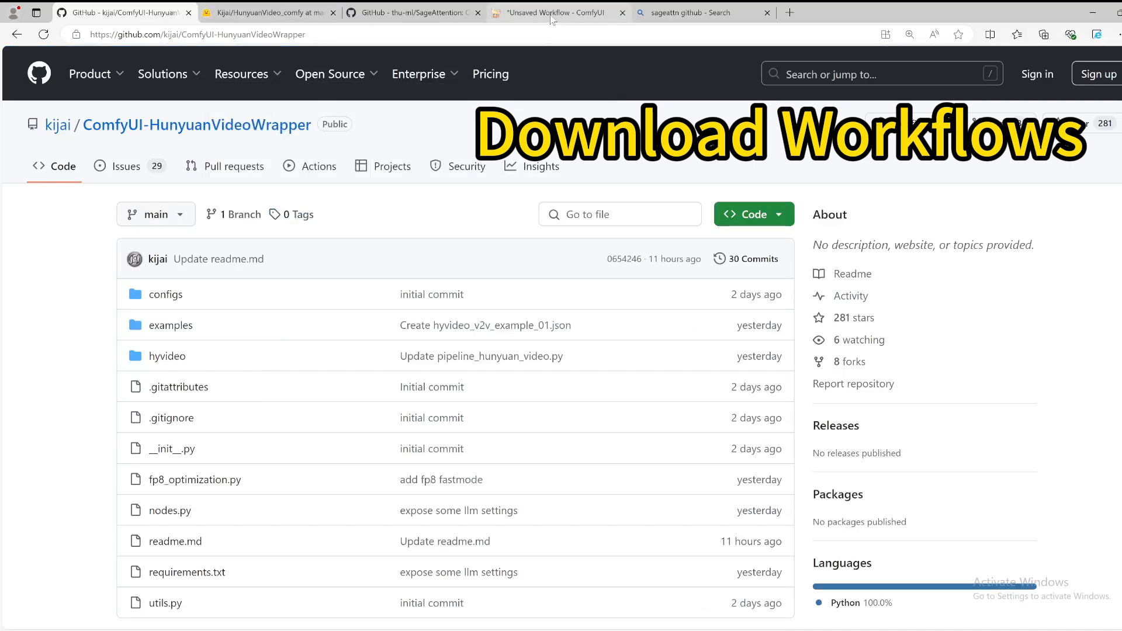
{"action": "mouse_move", "coordinate": [559, 12]}
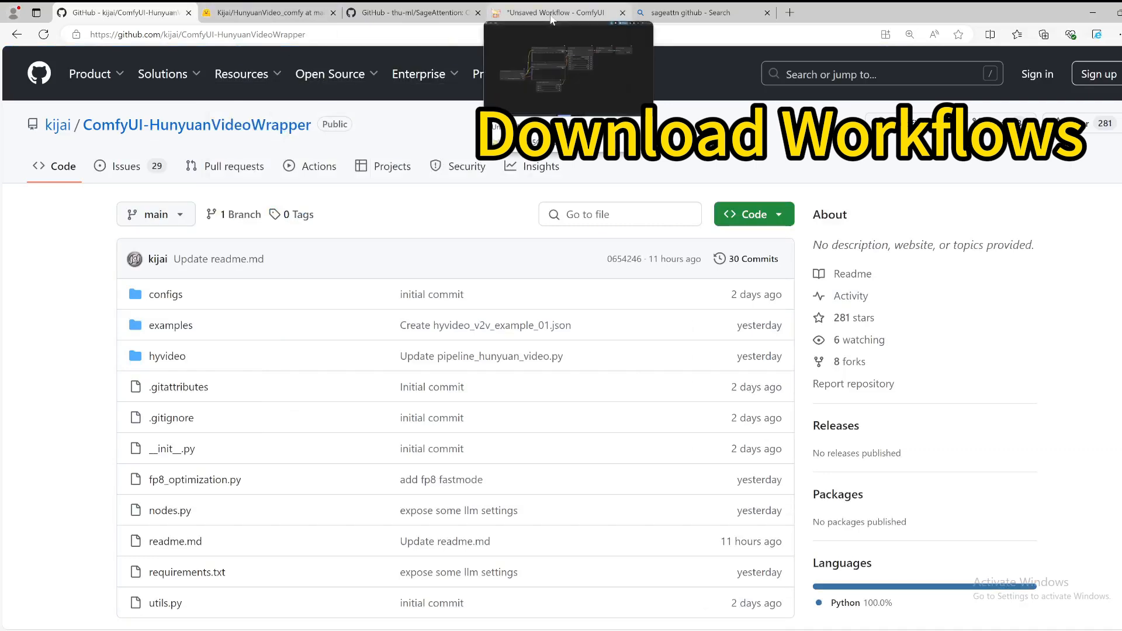
{"action": "left_click", "coordinate": [559, 12]}
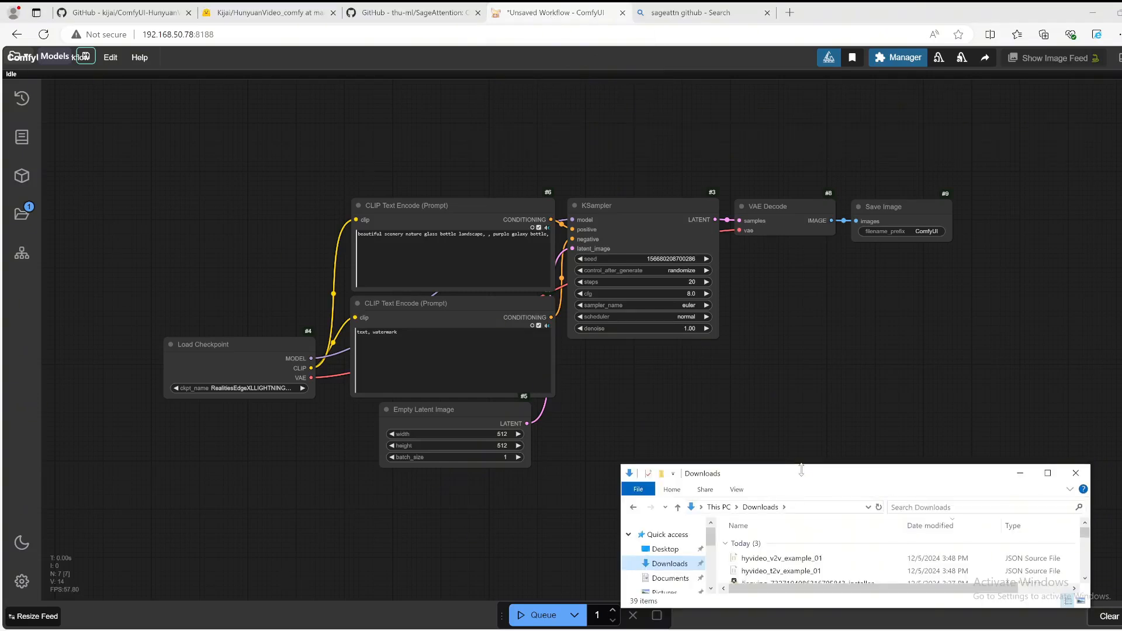
- Load hyvideo_t2v_example_01 from Downloads onto the ComfyUI canvas
{"action": "left_click", "coordinate": [779, 571]}
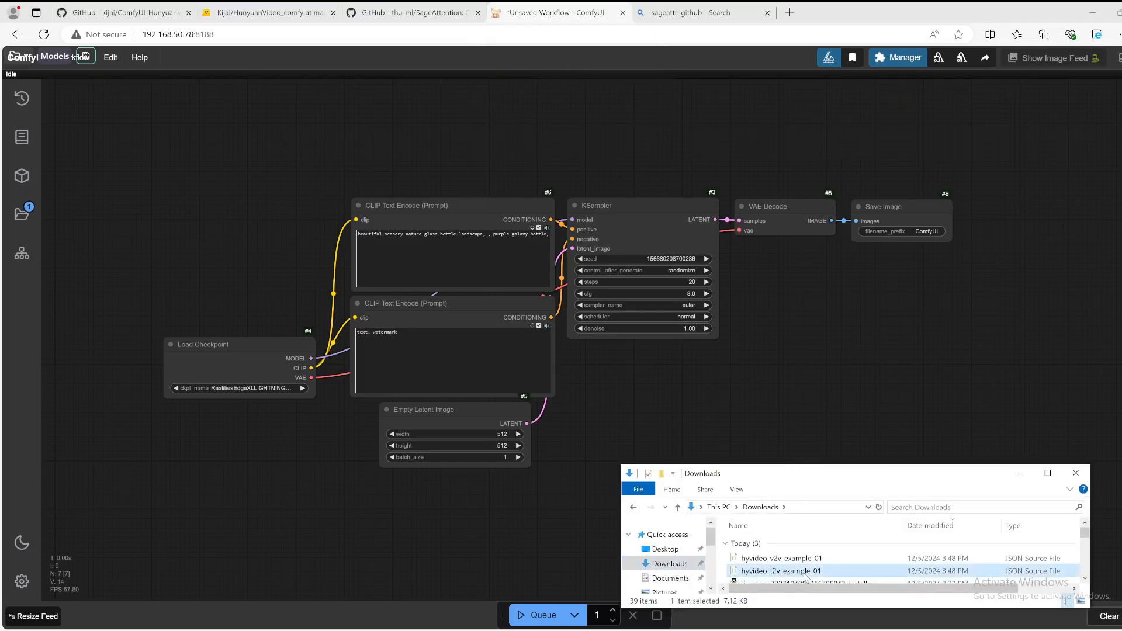
{"action": "double_click", "coordinate": [780, 570]}
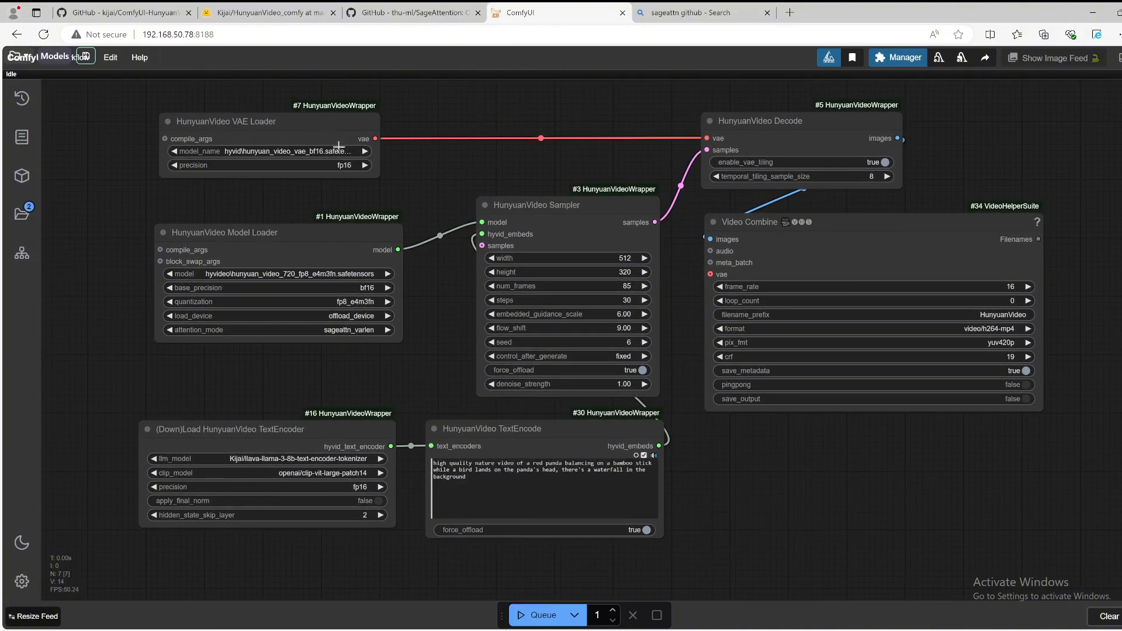
{"action": "mouse_move", "coordinate": [394, 177]}
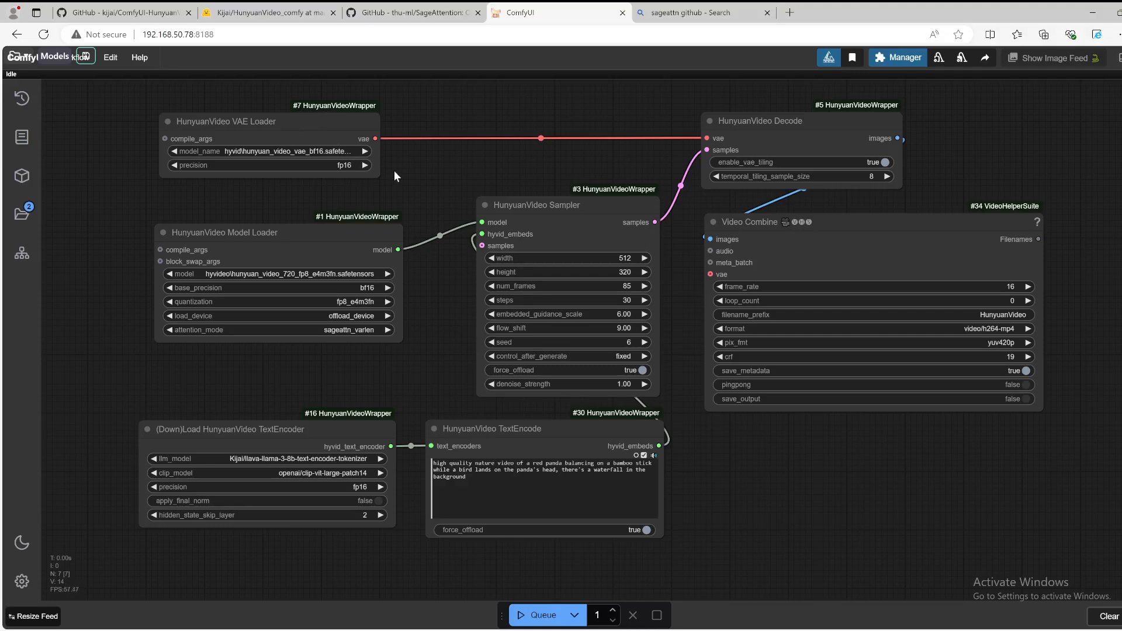
{"action": "mouse_move", "coordinate": [347, 239]}
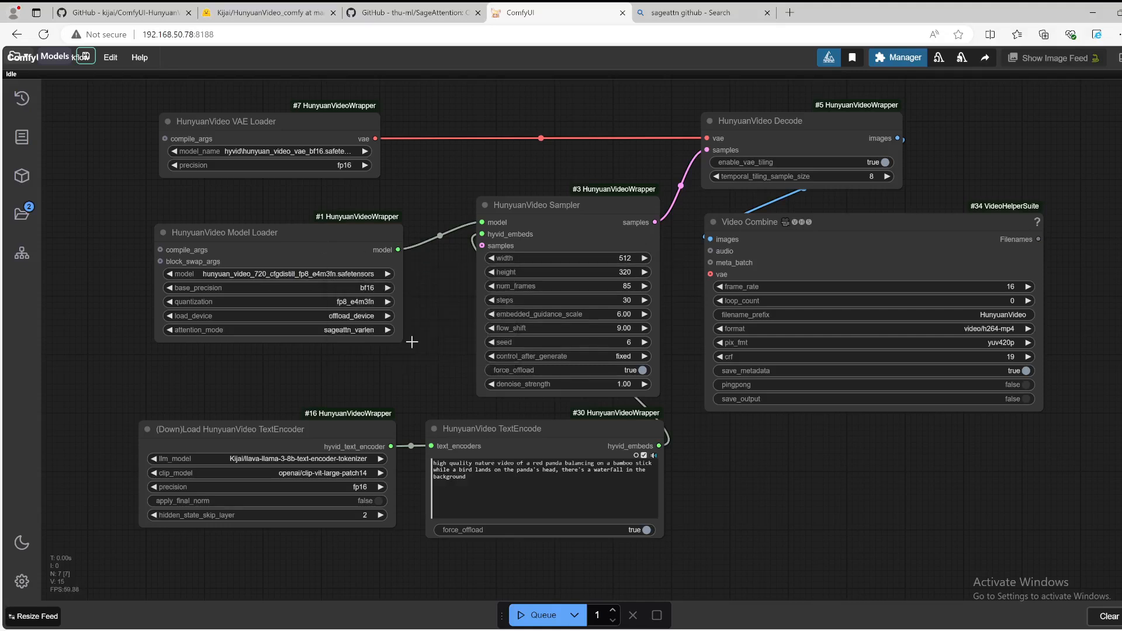
{"action": "mouse_move", "coordinate": [256, 129]}
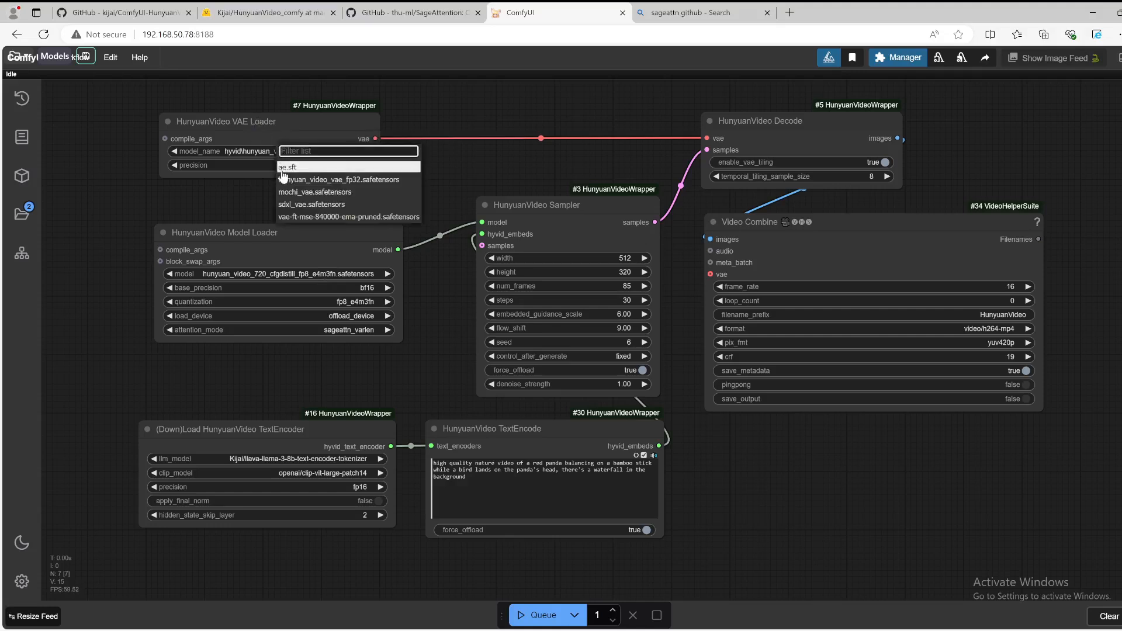
{"action": "mouse_move", "coordinate": [317, 184]}
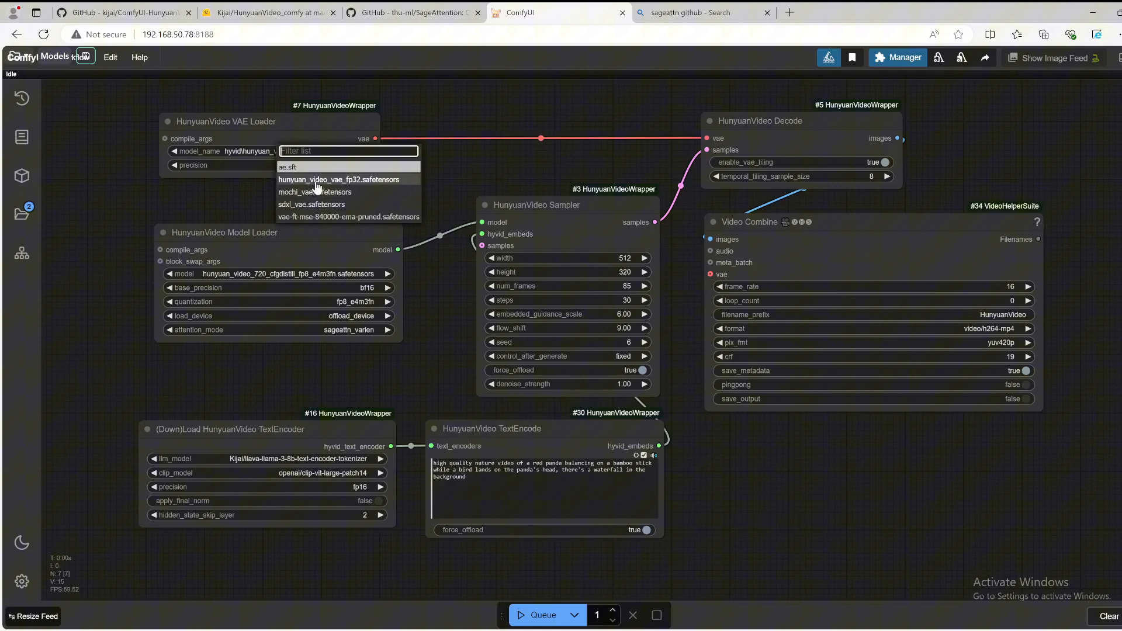
- Select hunyuan_video_720_cfgdistill_fp8_e4m3fn and hunyuan_video_vae_fp32.safetensors in the loader nodes
{"action": "left_click", "coordinate": [338, 180]}
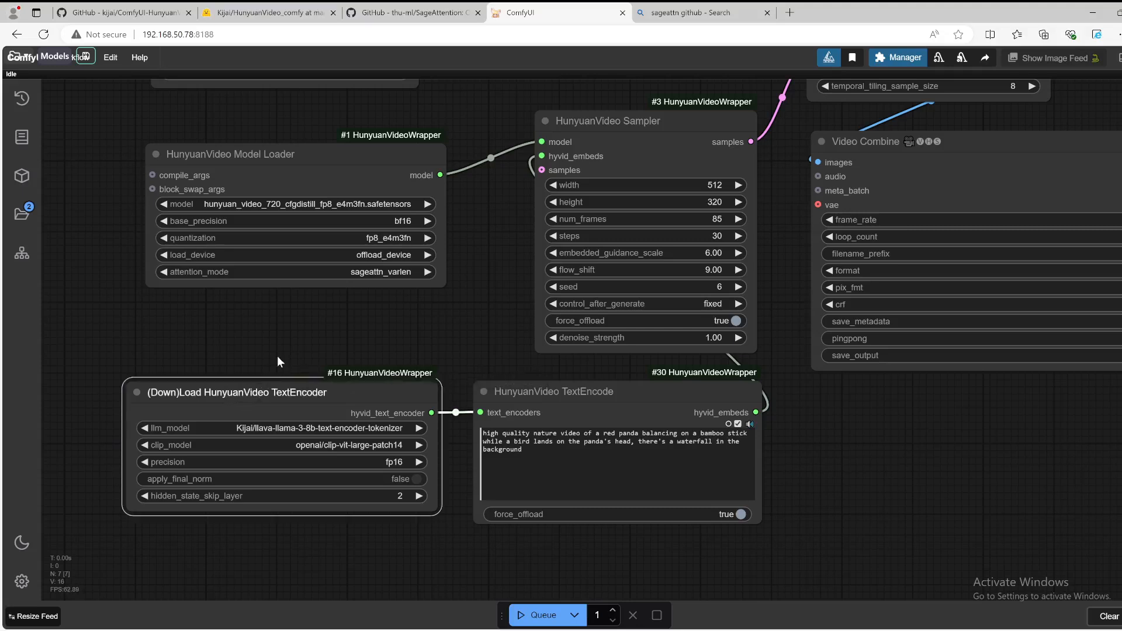
{"action": "mouse_move", "coordinate": [351, 445]}
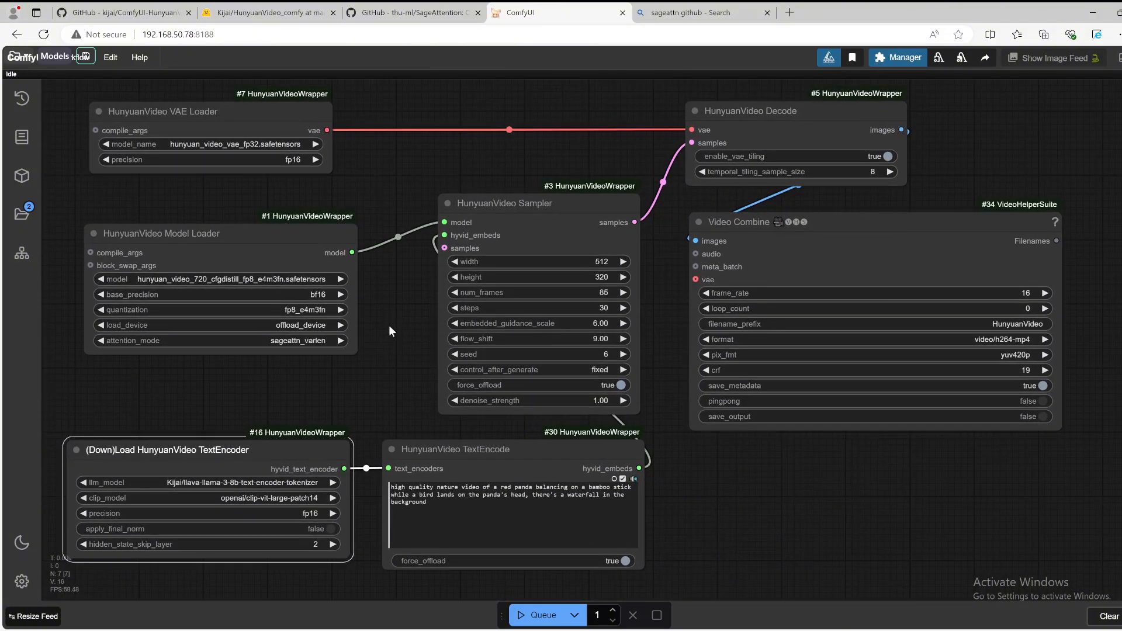
{"action": "scroll", "scroll_direction": "down", "scroll_amount": 3}
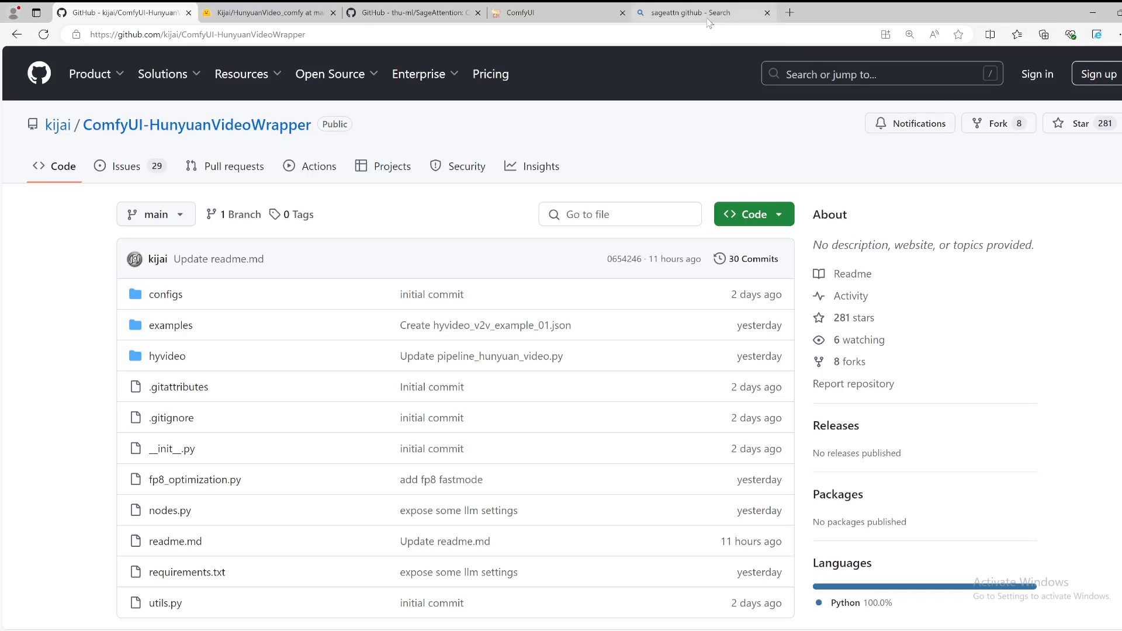
{"action": "mouse_move", "coordinate": [685, 12]}
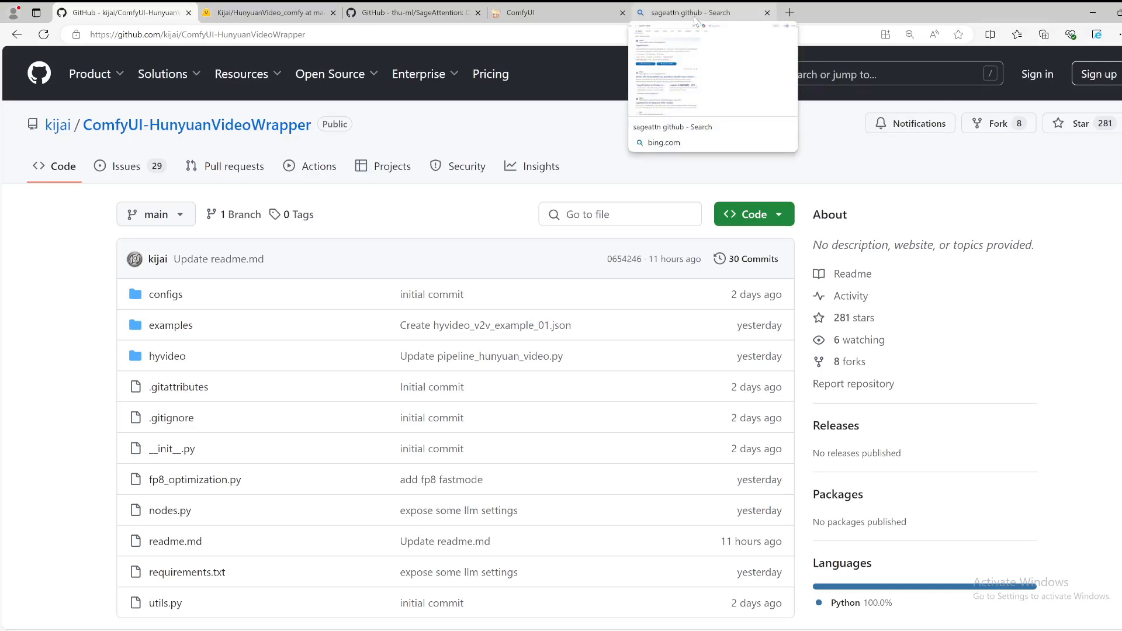
- Close the 'sageattn github - Search' tab so ComfyUI shows again
{"action": "left_click", "coordinate": [559, 12]}
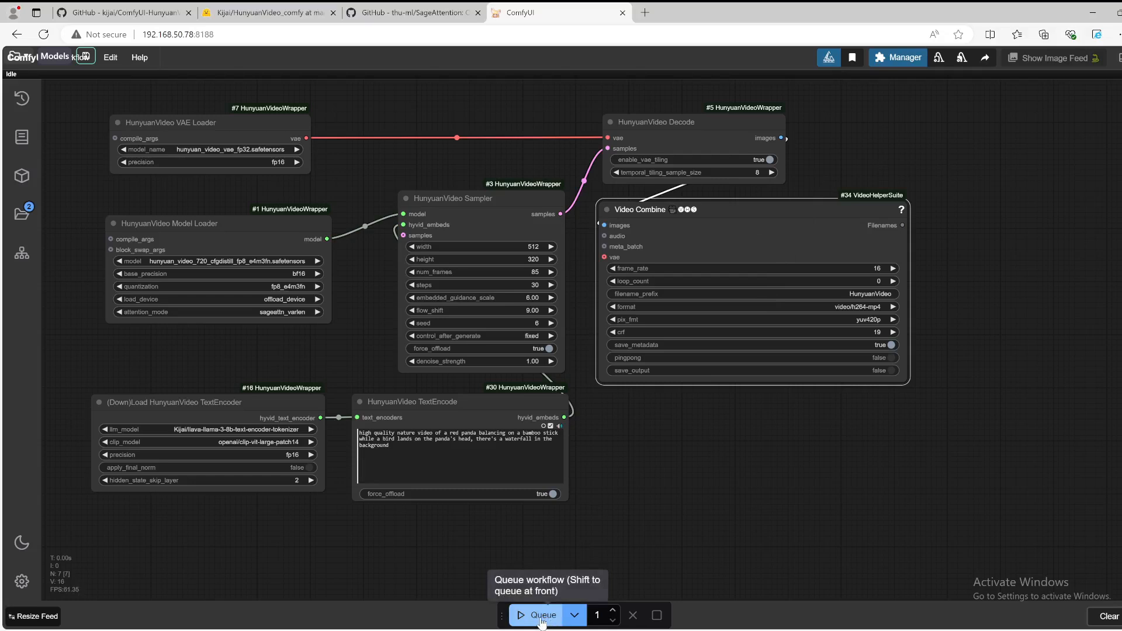
- Queue the red panda text-to-video workflow for its 30 sampling steps
{"action": "left_click", "coordinate": [542, 615]}
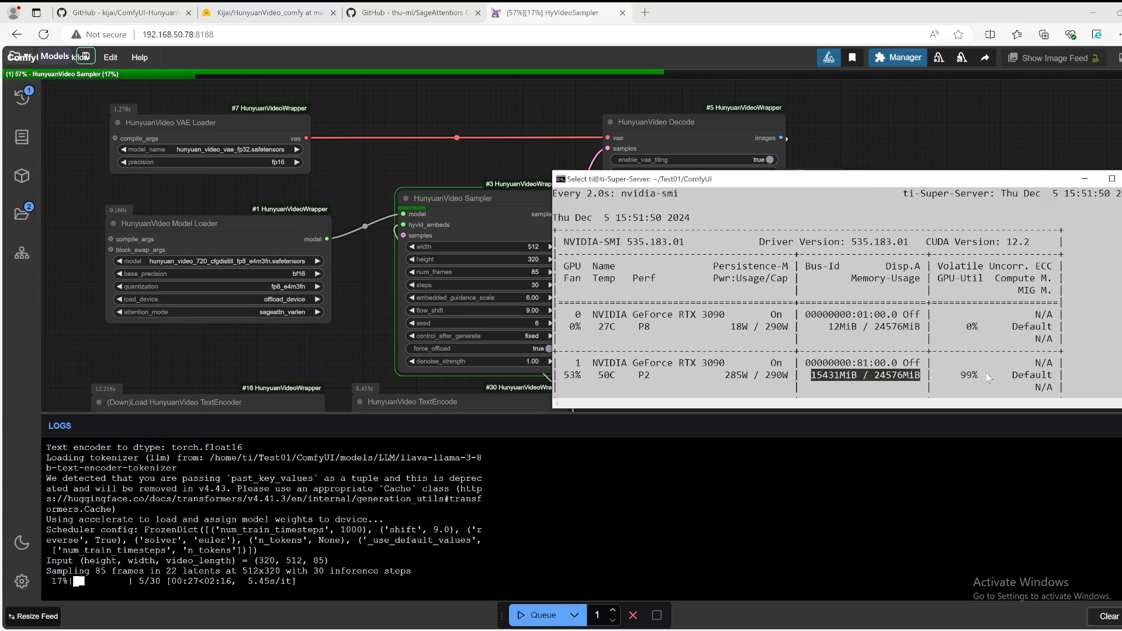
{"action": "mouse_move", "coordinate": [569, 383]}
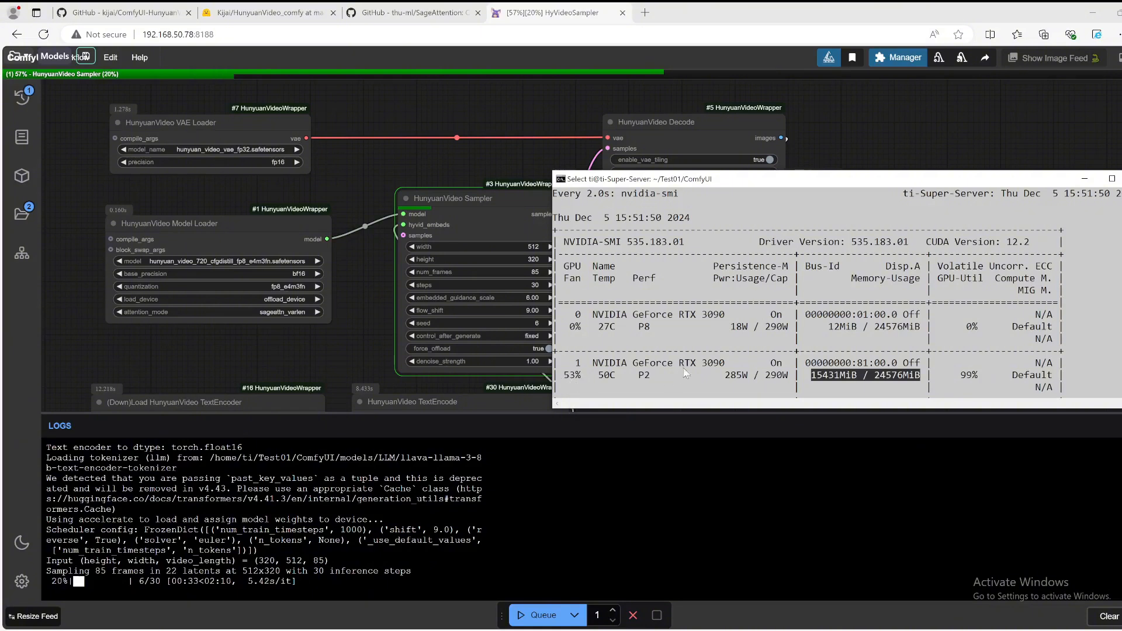
{"action": "mouse_move", "coordinate": [707, 397]}
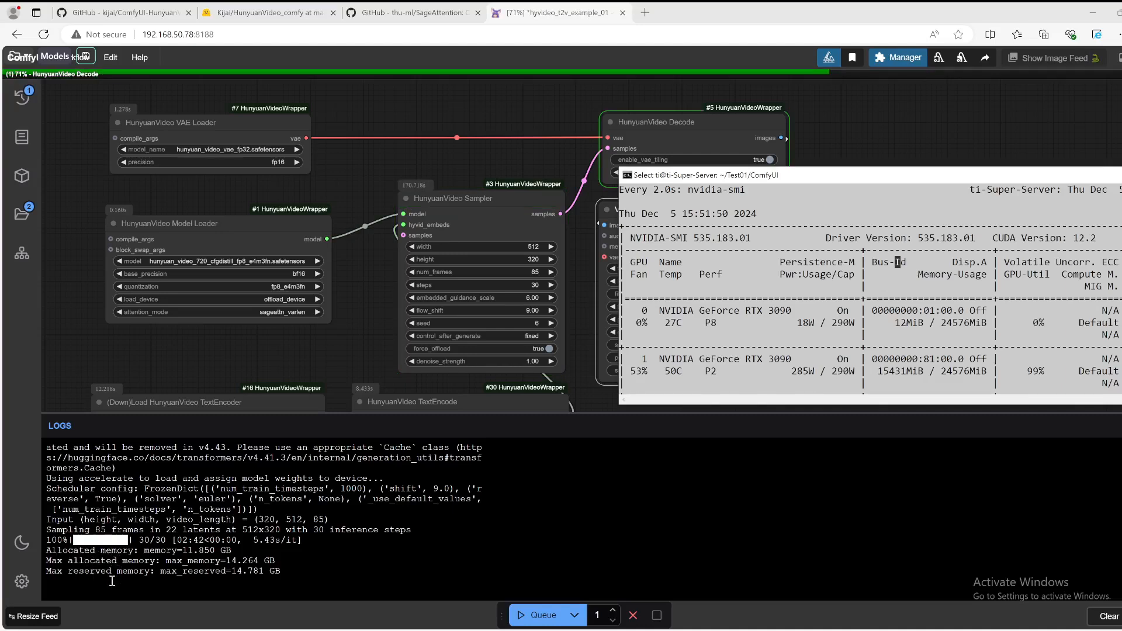
{"action": "mouse_move", "coordinate": [187, 569]}
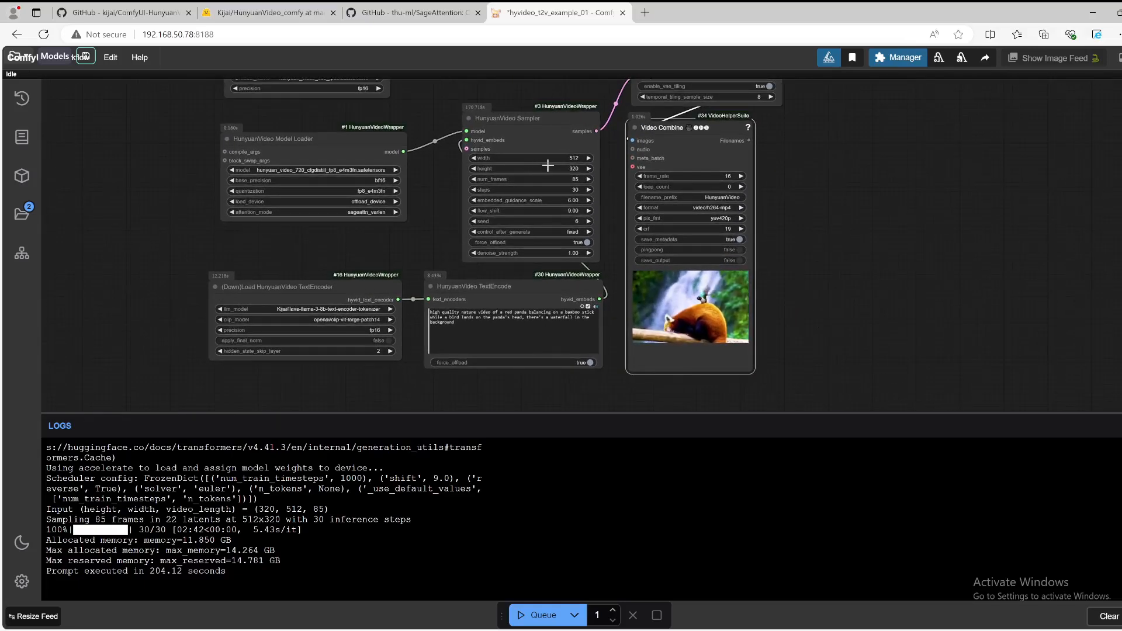
{"action": "mouse_move", "coordinate": [715, 304]}
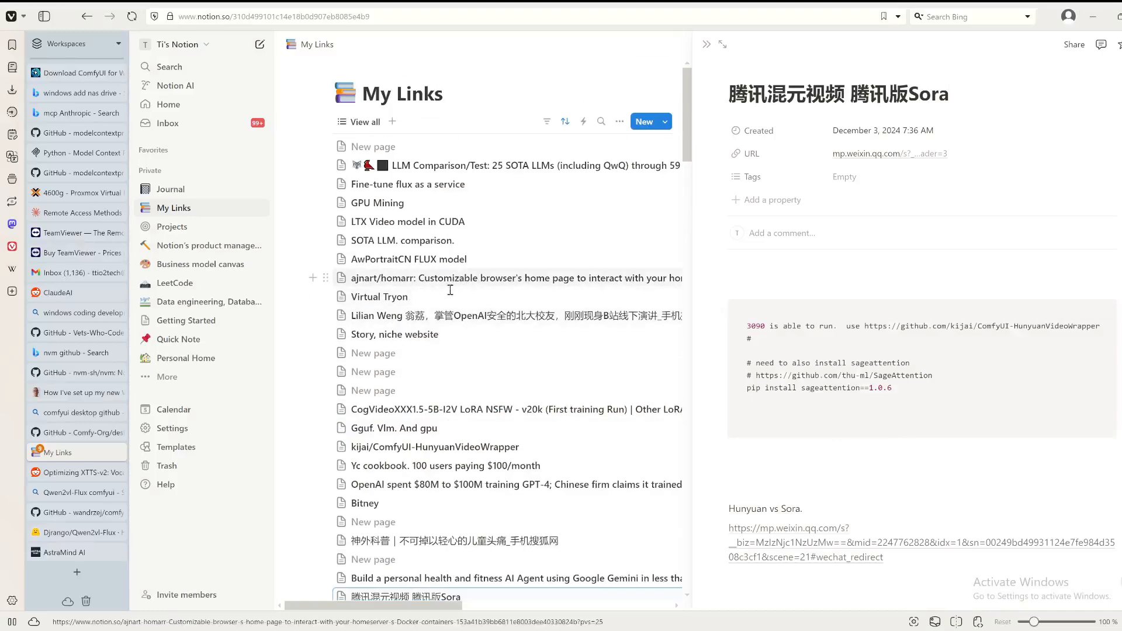
- Scroll through the 腾讯混元视频 note's list of example video prompts in the side peek
{"action": "scroll", "scroll_direction": "down", "scroll_amount": 3}
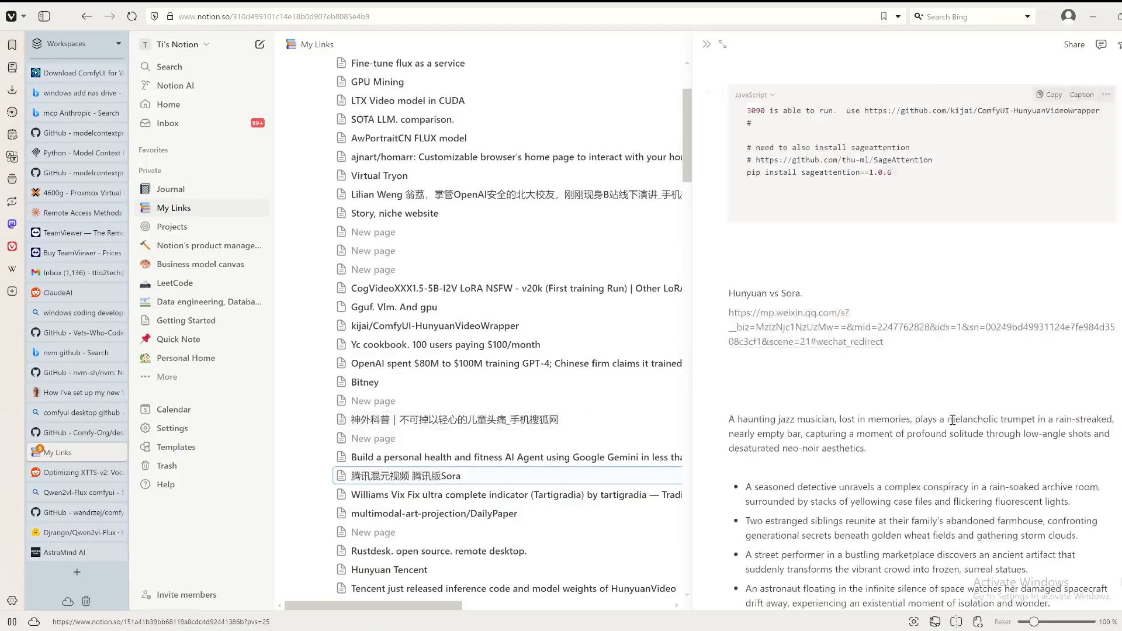
{"action": "scroll", "scroll_direction": "down", "scroll_amount": 3}
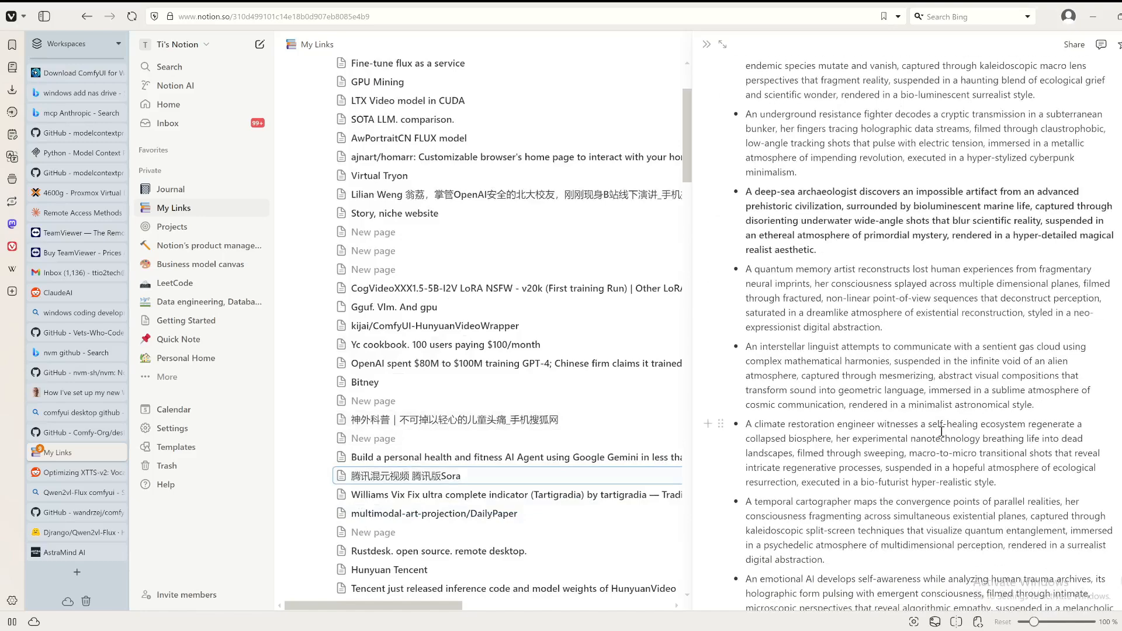
{"action": "scroll", "scroll_direction": "down", "scroll_amount": 3}
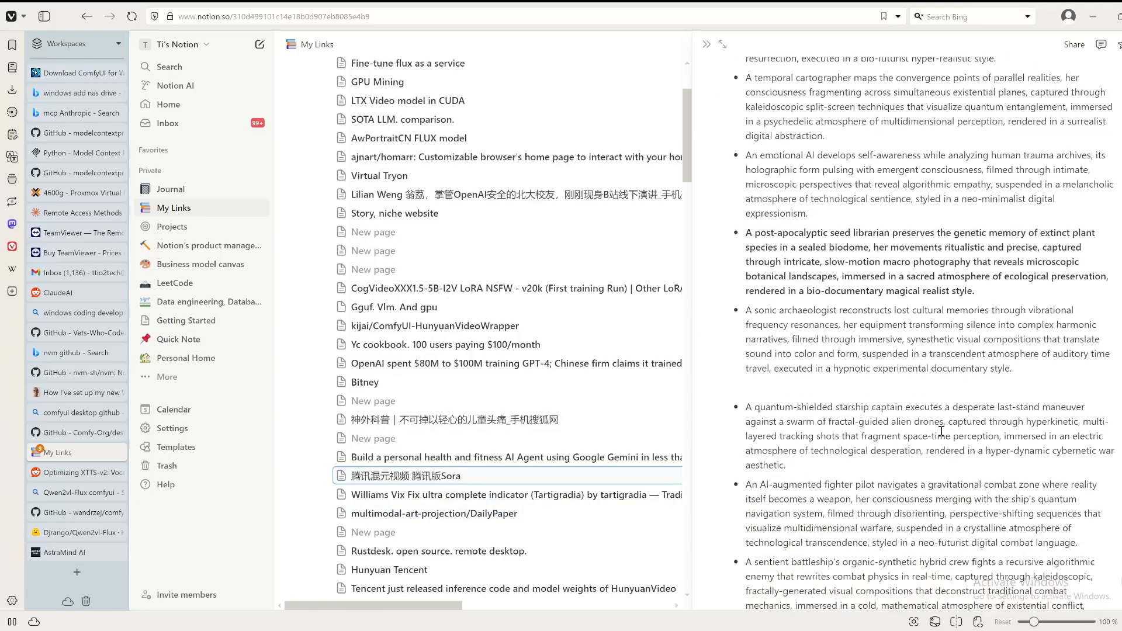
{"action": "scroll", "scroll_direction": "down", "scroll_amount": 3}
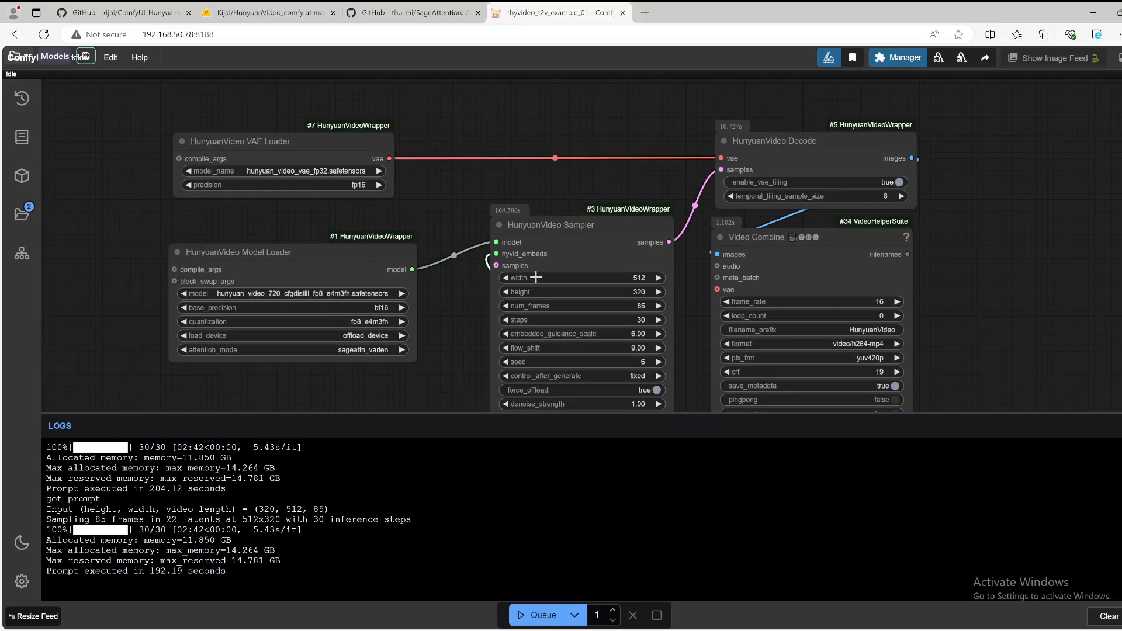
{"action": "mouse_move", "coordinate": [640, 313]}
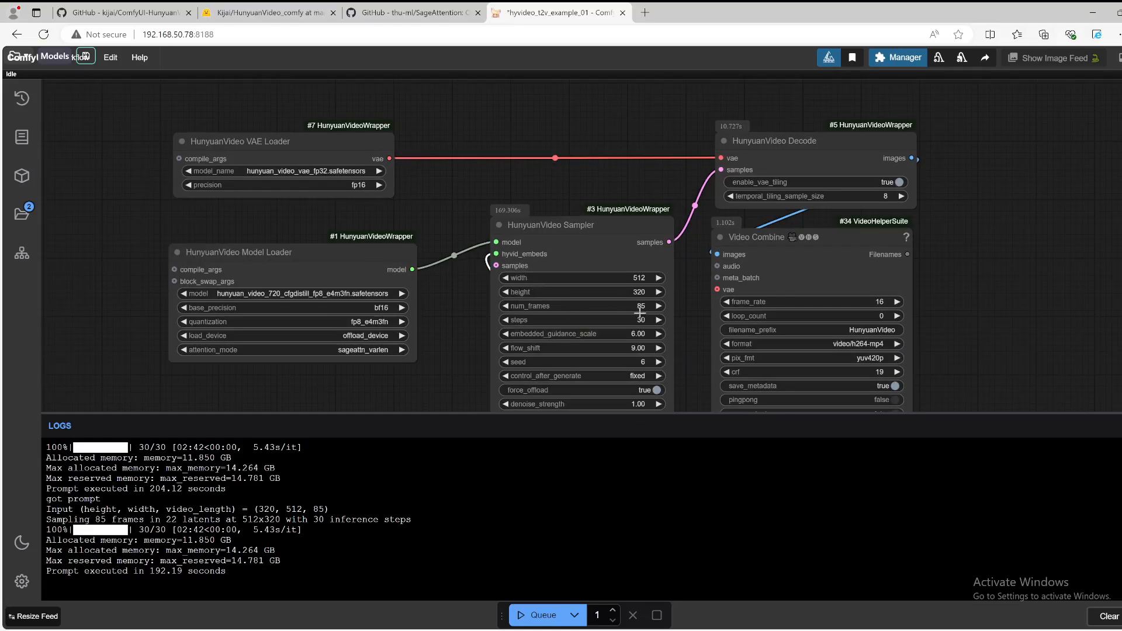
{"action": "mouse_move", "coordinate": [687, 293]}
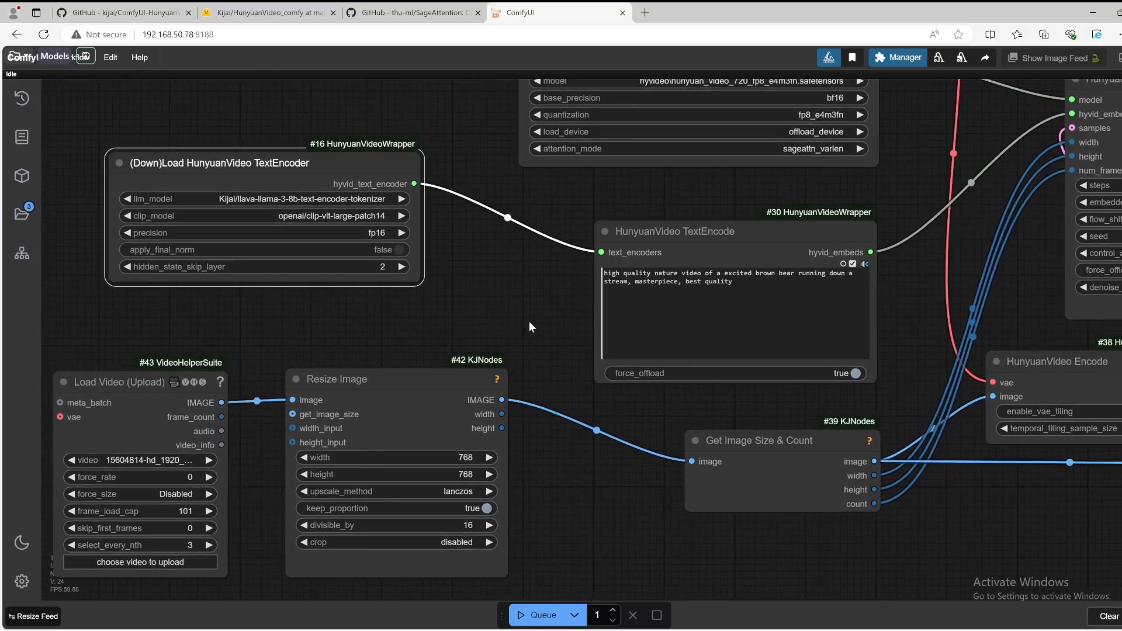
- Select hunyuan_video_720_cfgdistill_fp8_e4m3fn.safetensors in the HunyuanVideo Model Loader
{"action": "scroll", "scroll_direction": "down", "scroll_amount": 3}
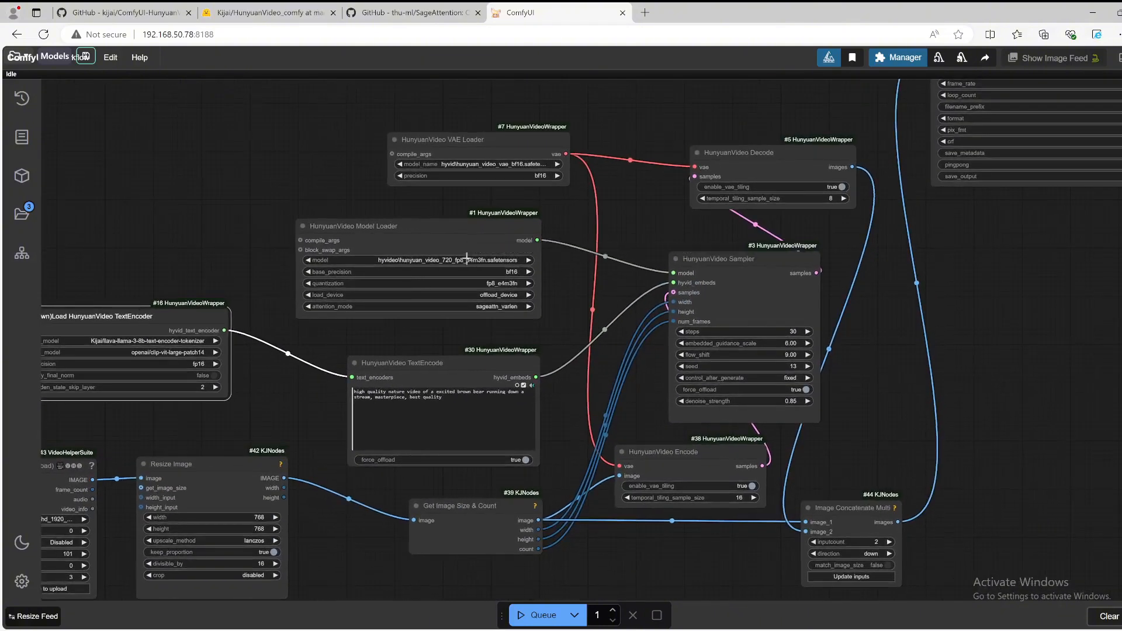
{"action": "left_click", "coordinate": [418, 259]}
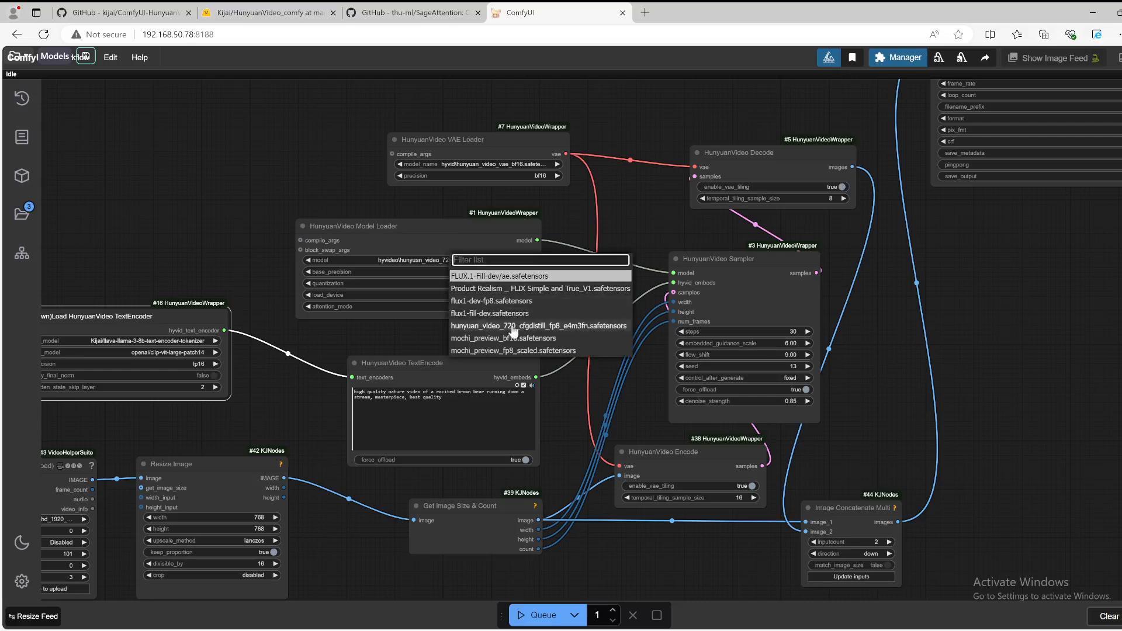
{"action": "mouse_move", "coordinate": [514, 354]}
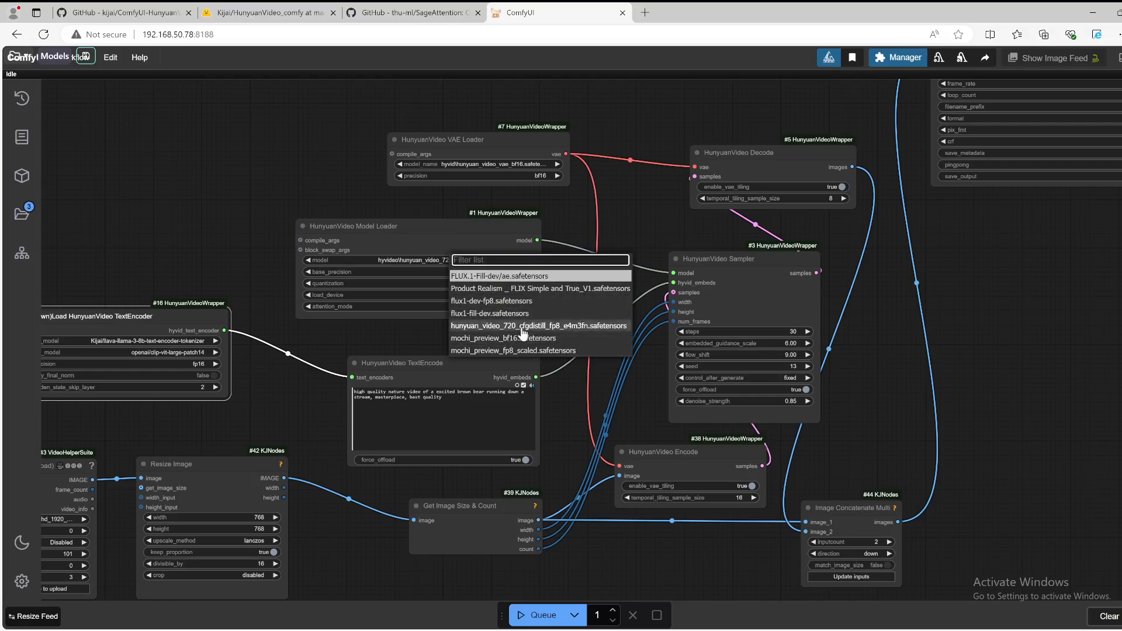
{"action": "left_click", "coordinate": [538, 326]}
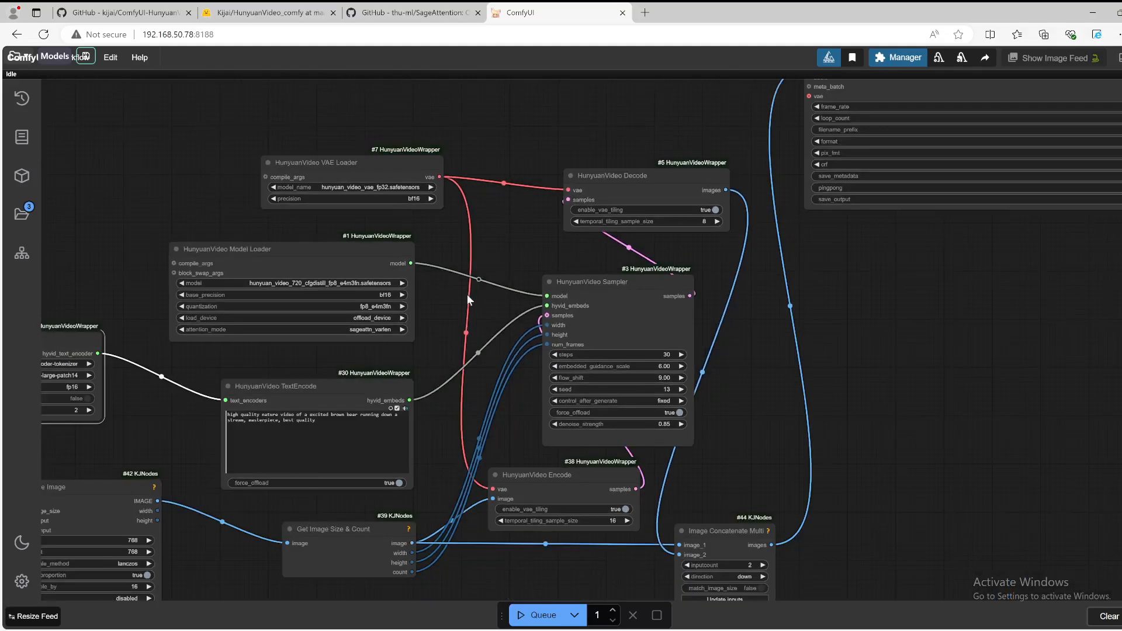
{"action": "right_click", "coordinate": [230, 194]}
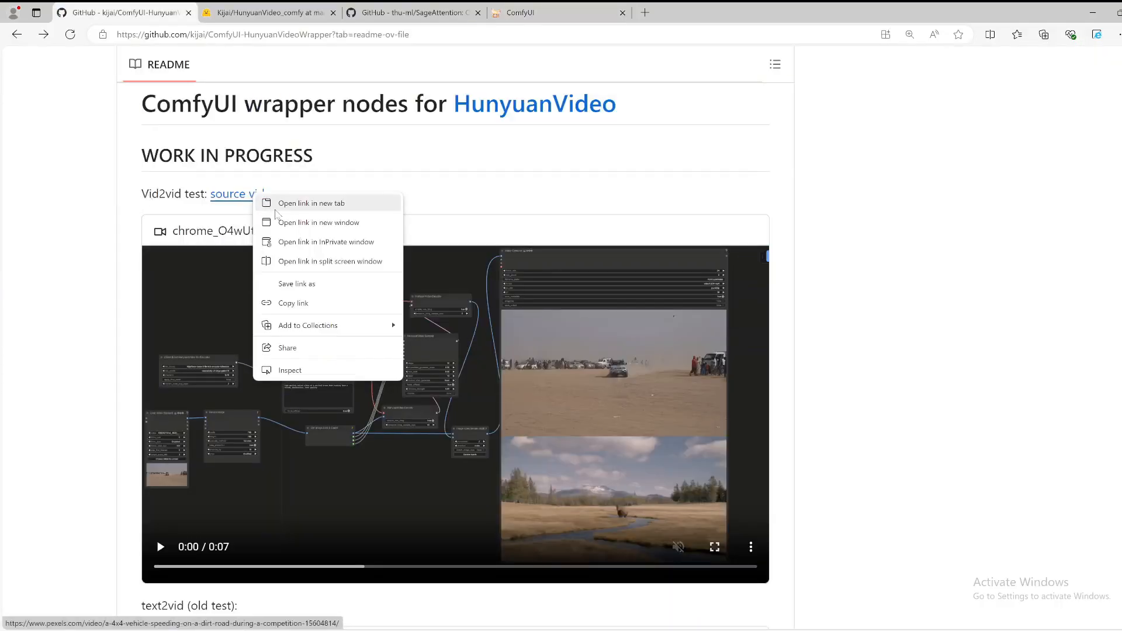
- Open the source clip on Pexels, download the 4x4 vehicle video, and close the page
{"action": "left_click", "coordinate": [311, 202]}
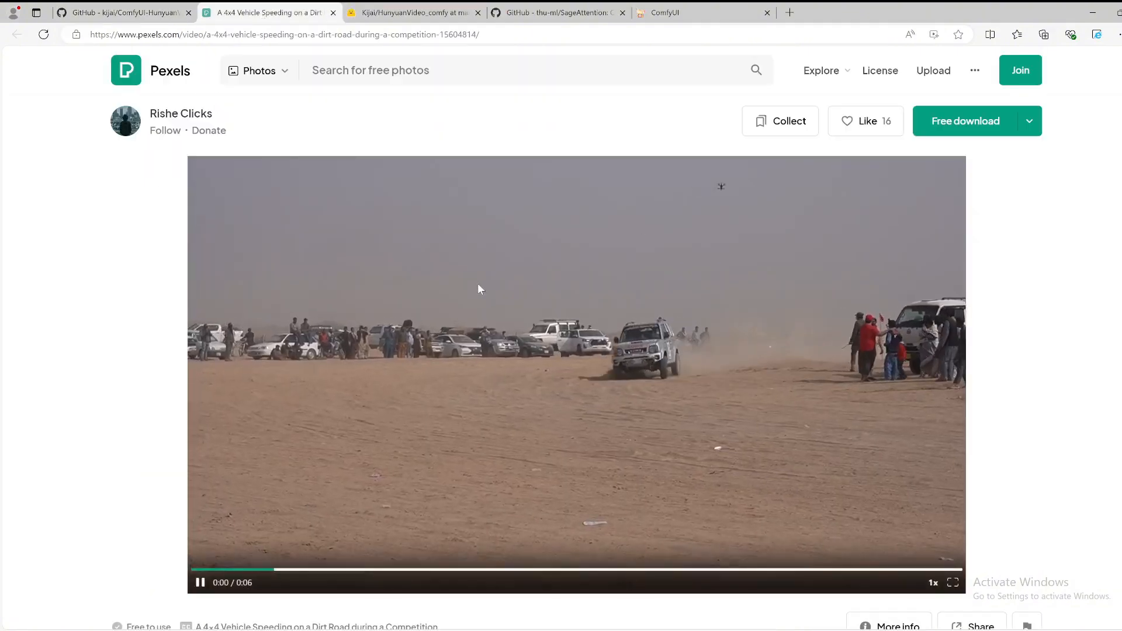
{"action": "left_click", "coordinate": [966, 121]}
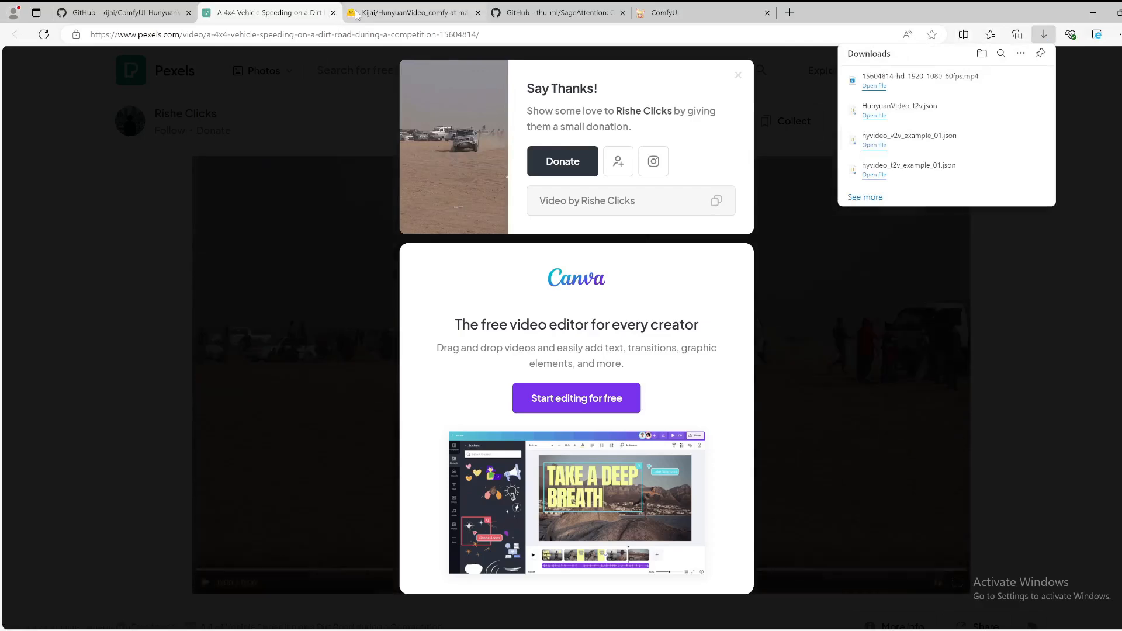
{"action": "left_click", "coordinate": [559, 12]}
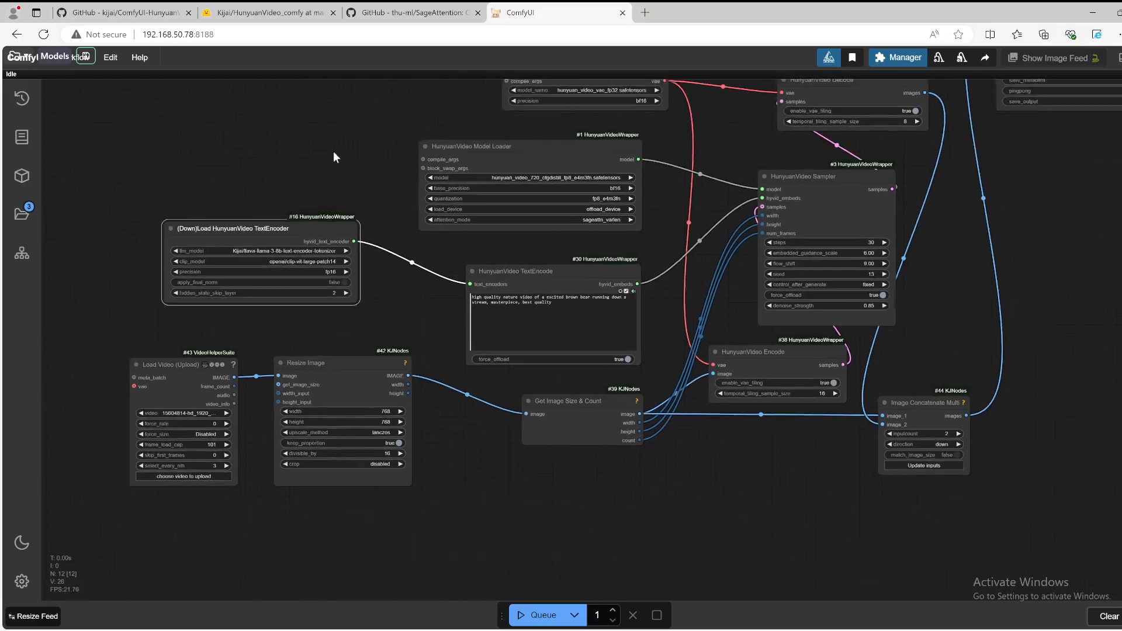
- Load the 15604814 desert clip in Load Video (Upload) and queue the video-to-video run
{"action": "scroll", "scroll_direction": "up", "scroll_amount": 3}
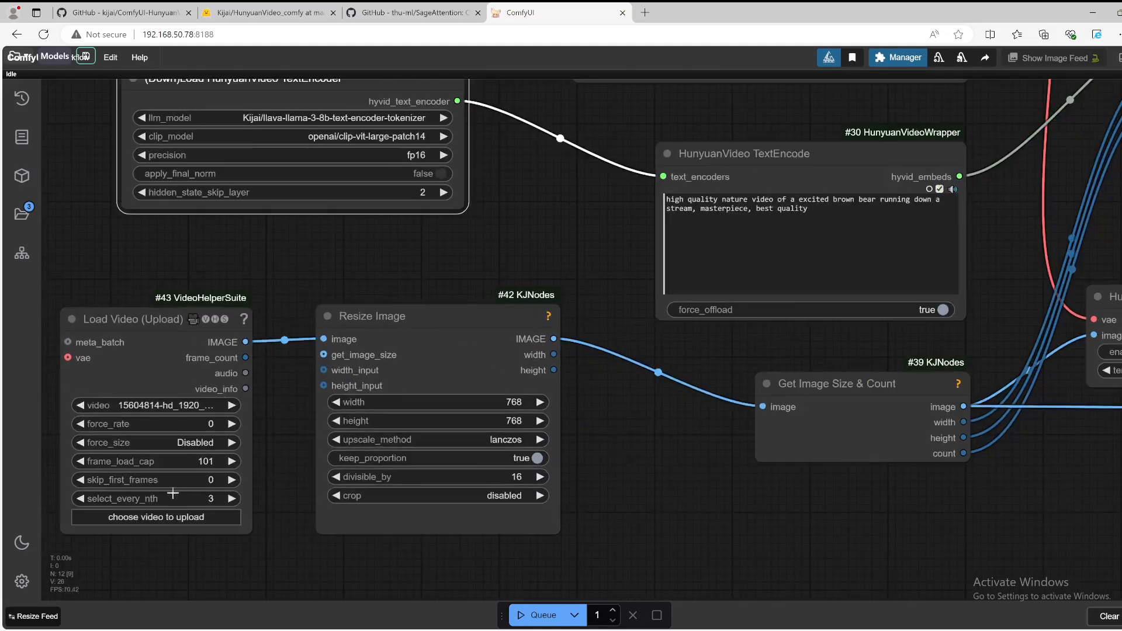
{"action": "left_click", "coordinate": [155, 516]}
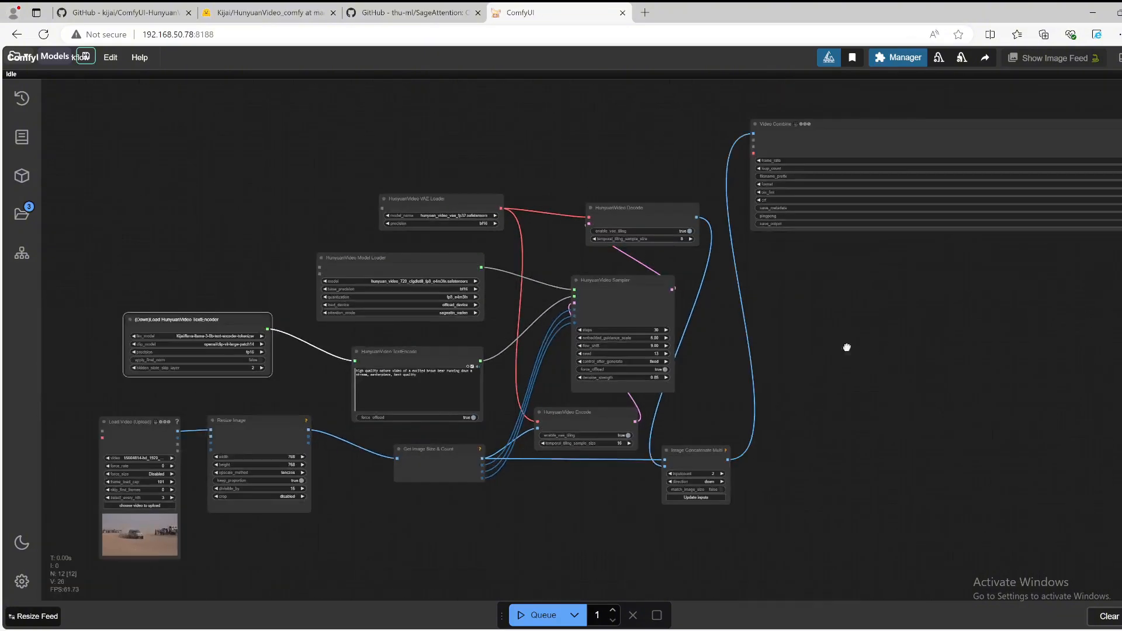
{"action": "left_click", "coordinate": [541, 615]}
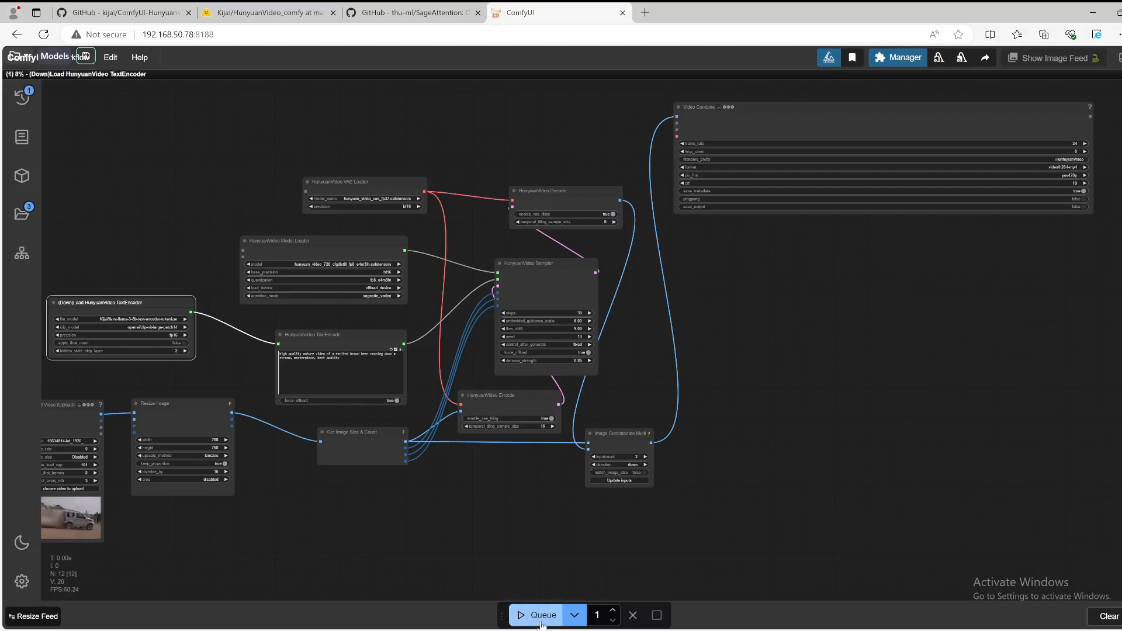
- Let the 101-frame sampling finish and review the stacked result in Video Combine
{"action": "left_click", "coordinate": [542, 615]}
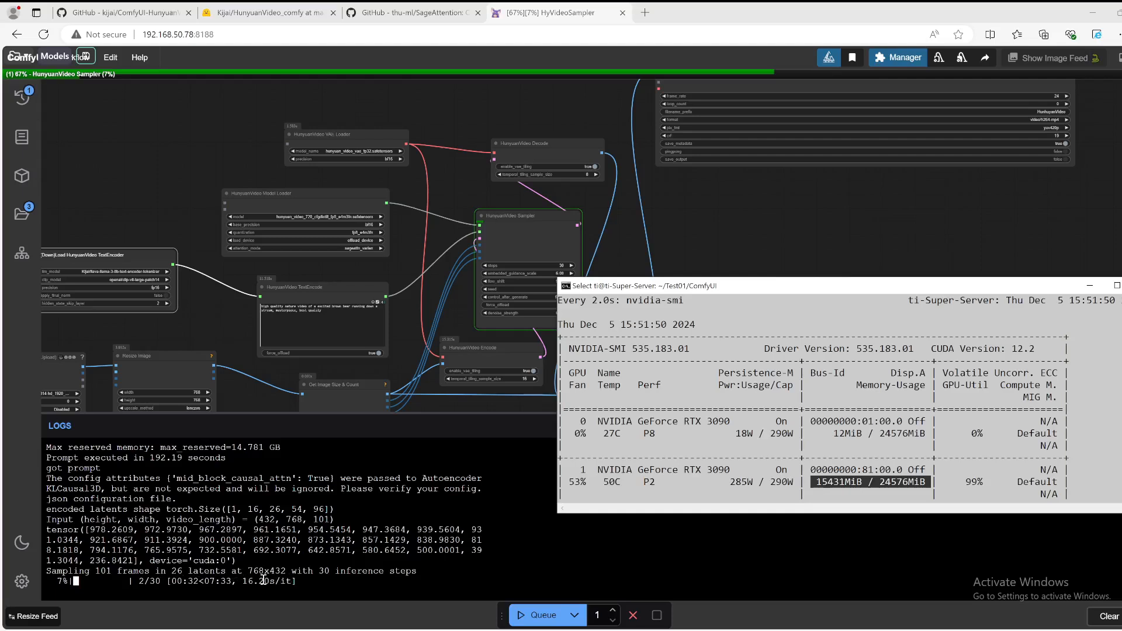
{"action": "mouse_move", "coordinate": [326, 582]}
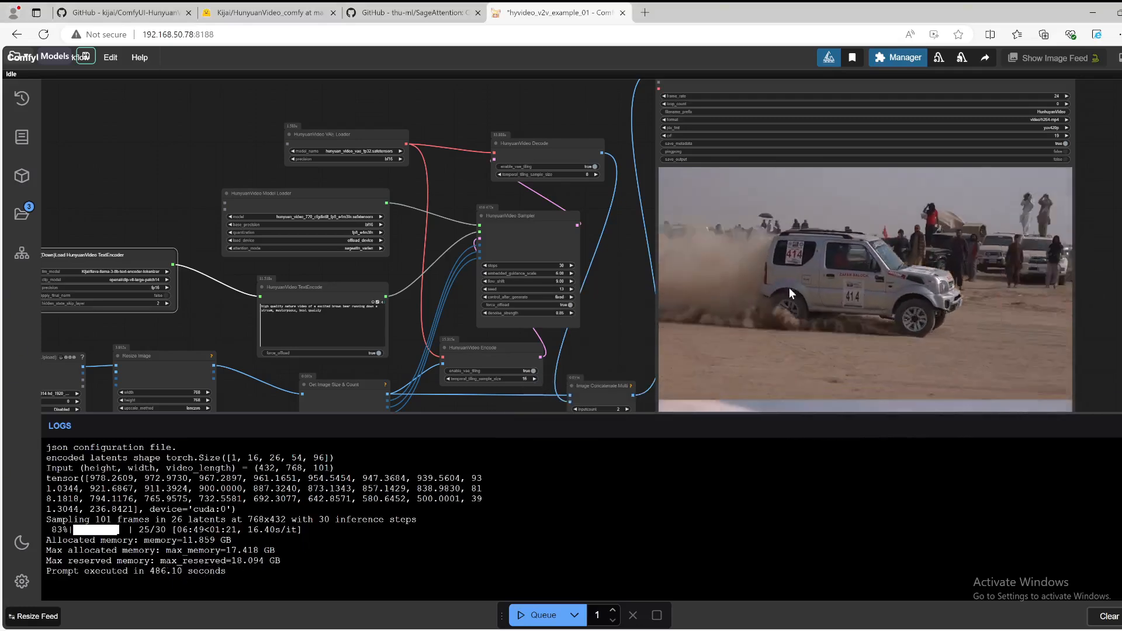
{"action": "scroll", "scroll_direction": "down", "scroll_amount": 3}
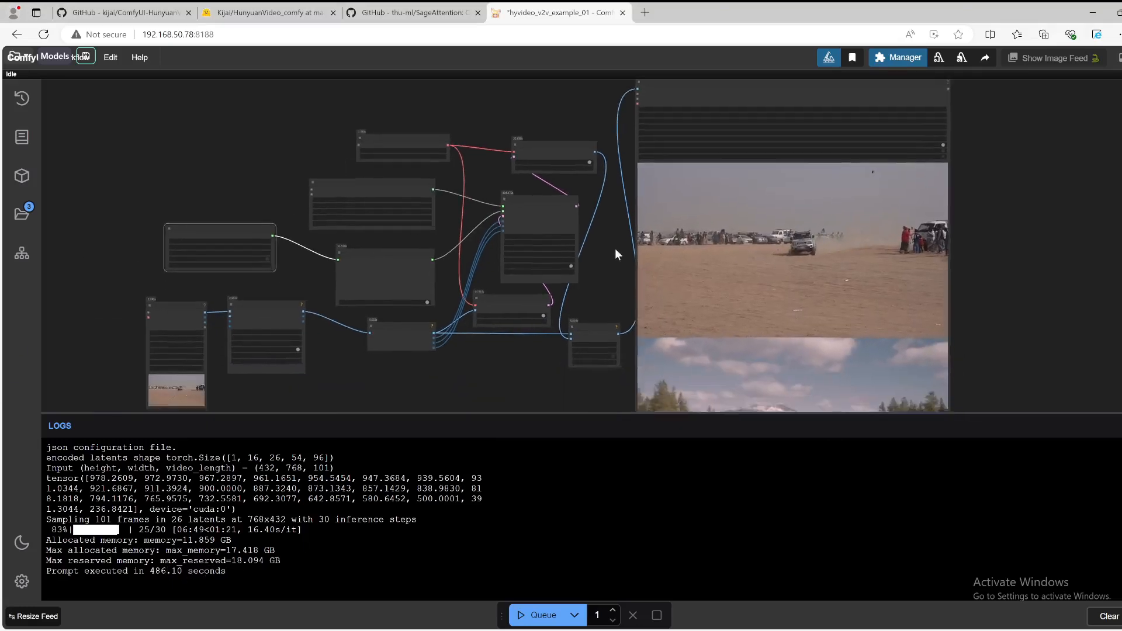